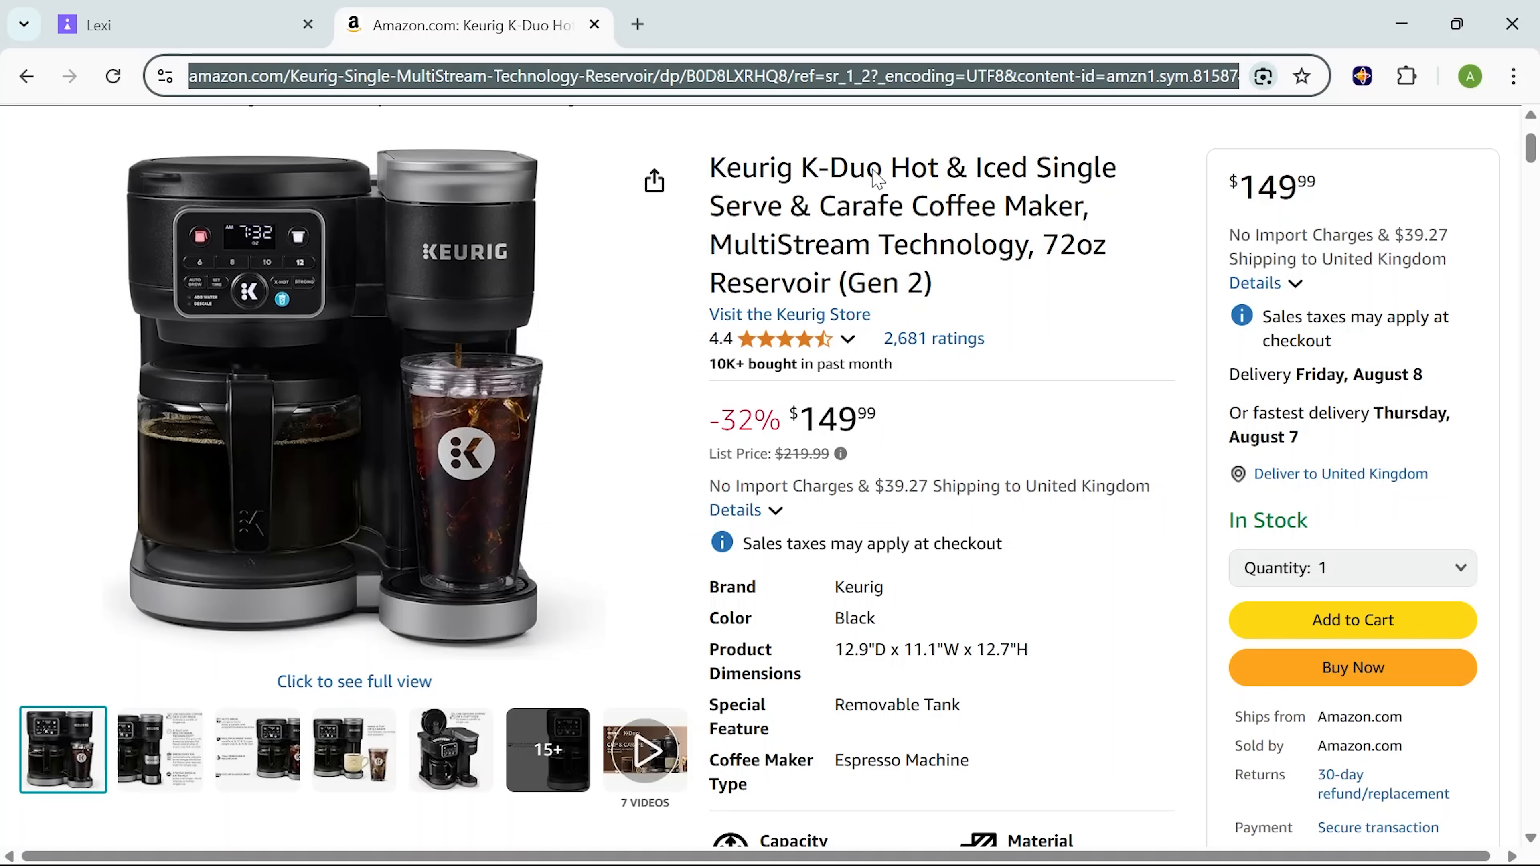
Step: Scroll the Amazon Keurig K-Duo product page to reach its link
{"action": "scroll", "scroll_direction": "down", "scroll_amount": 3}
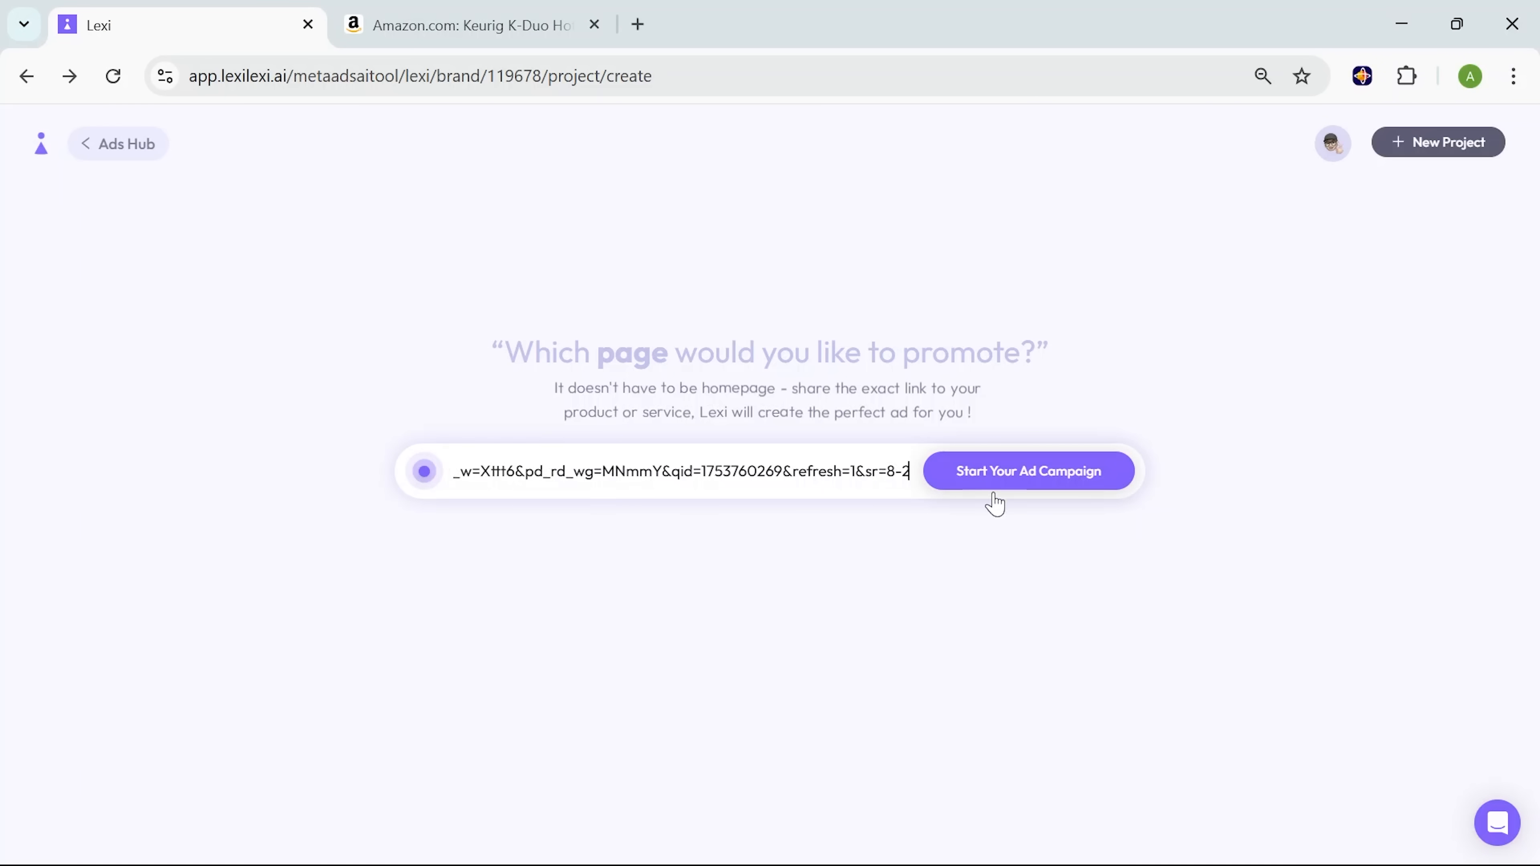
Step: Submit the pasted Keurig Amazon link to start generating the campaign
{"action": "left_click", "coordinate": [1028, 471]}
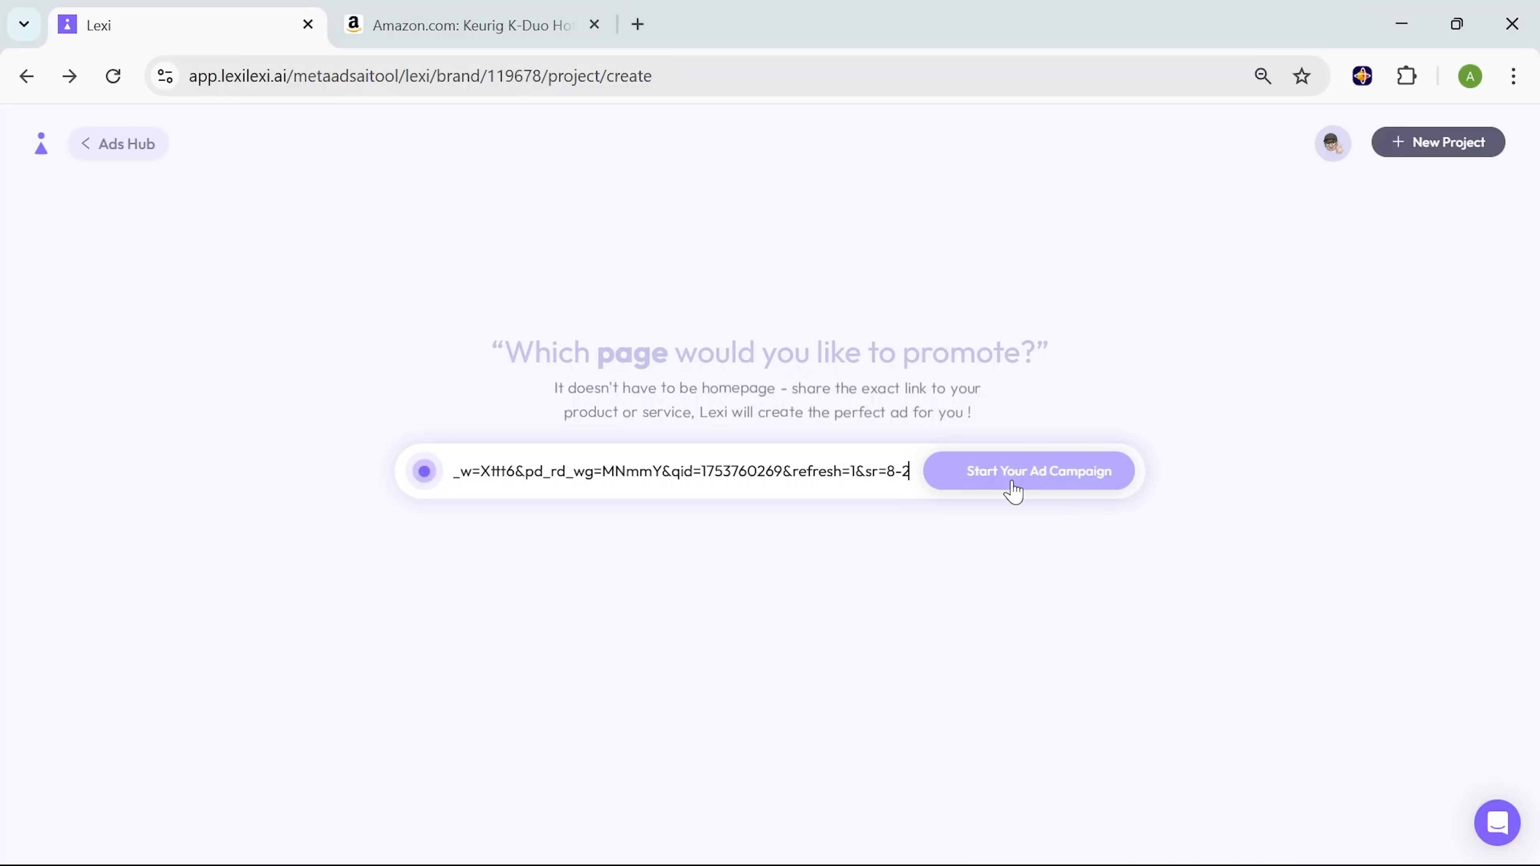
{"action": "left_click", "coordinate": [1027, 470]}
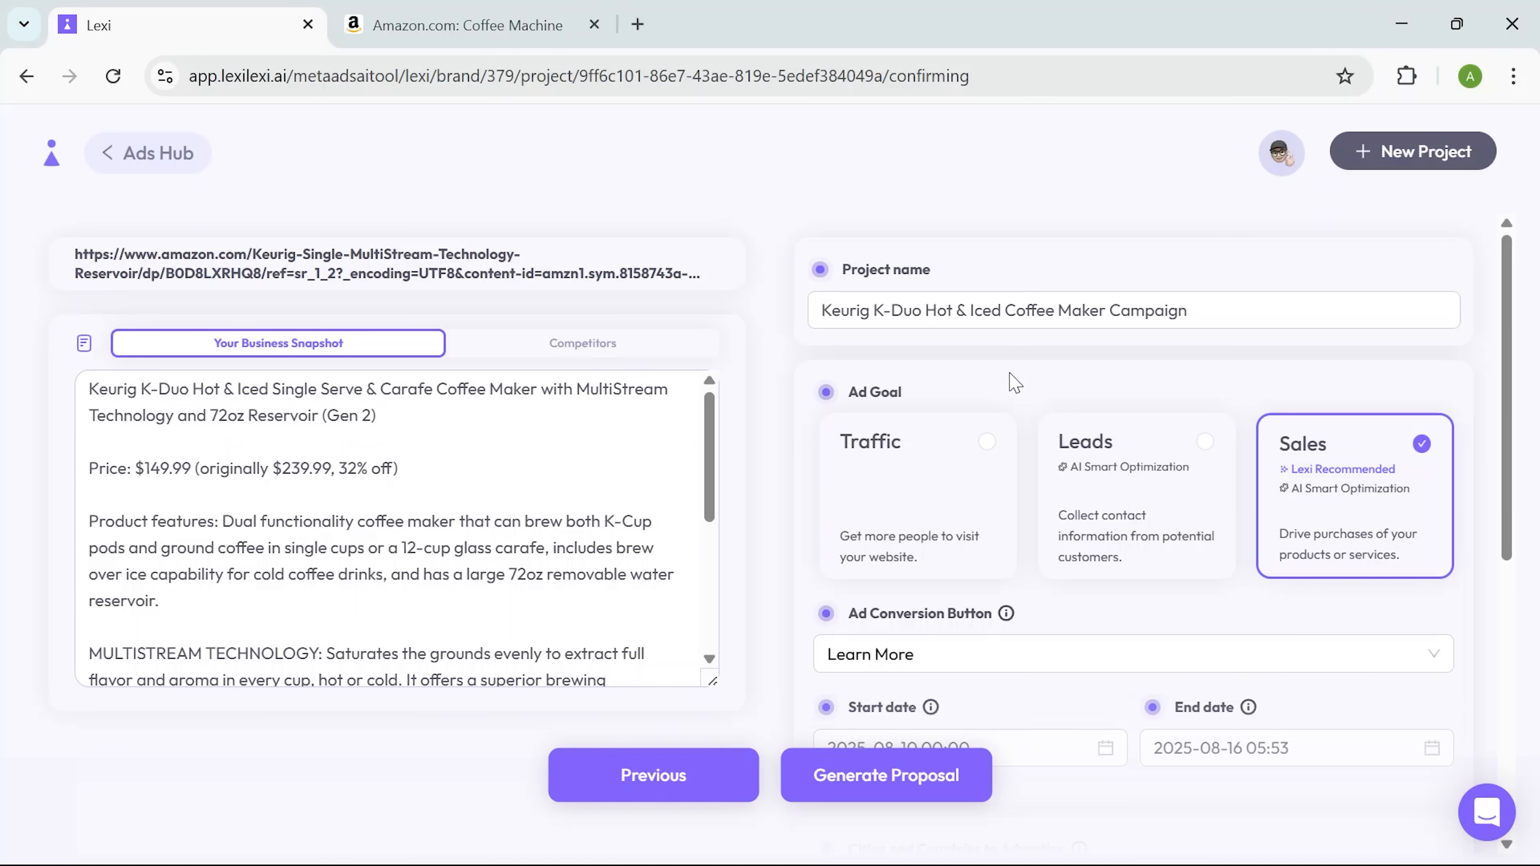
Step: Select the project name, confirm the Sales goal and bring up the end-date calendar at 16 August 2025
{"action": "double_click", "coordinate": [1128, 310]}
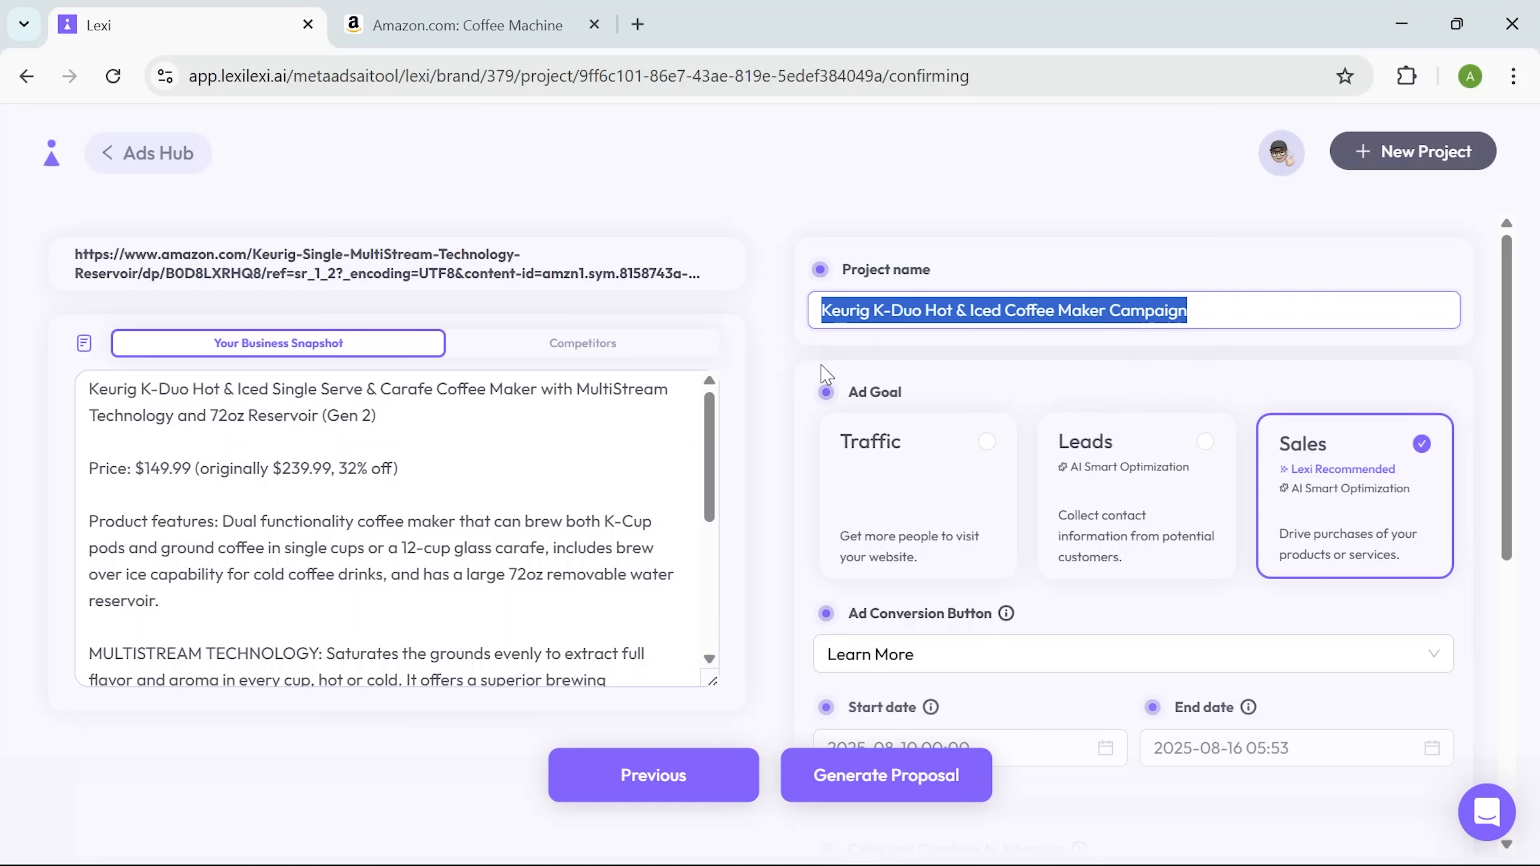
{"action": "mouse_move", "coordinate": [867, 363]}
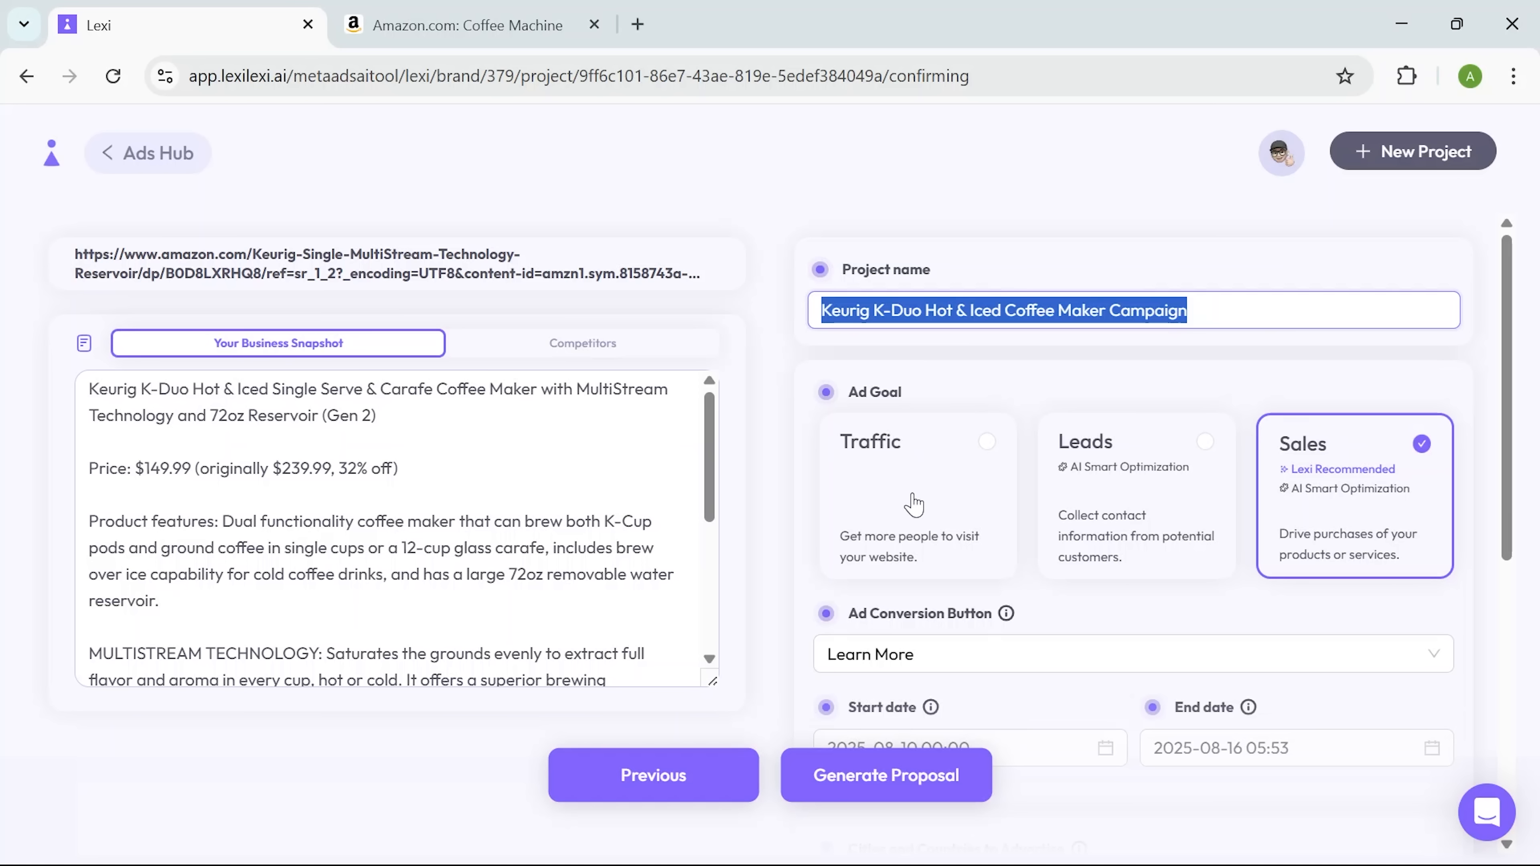
{"action": "left_click", "coordinate": [918, 442]}
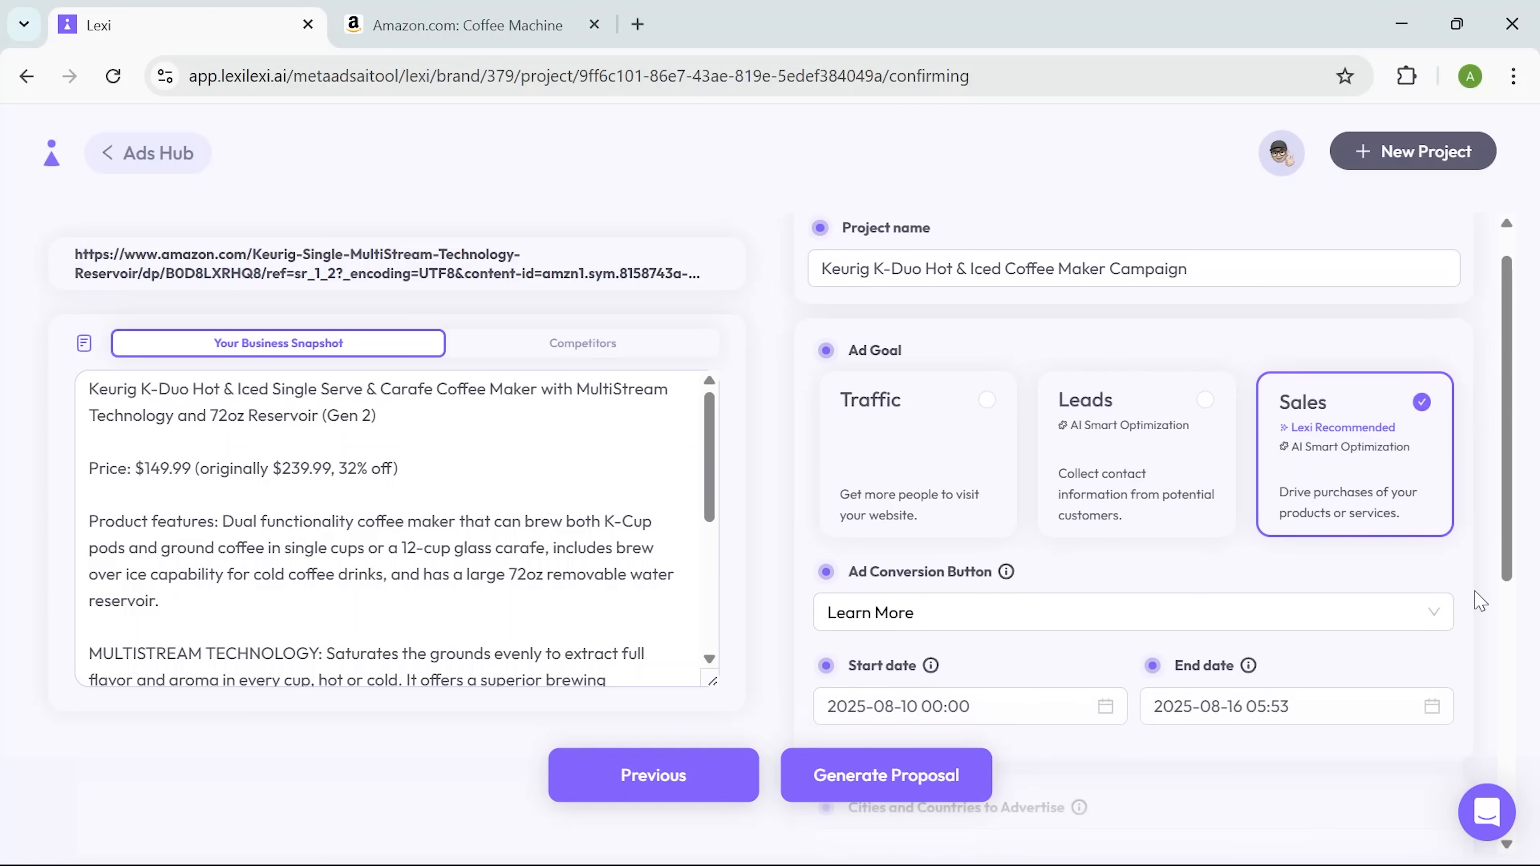
{"action": "left_click", "coordinate": [1129, 612]}
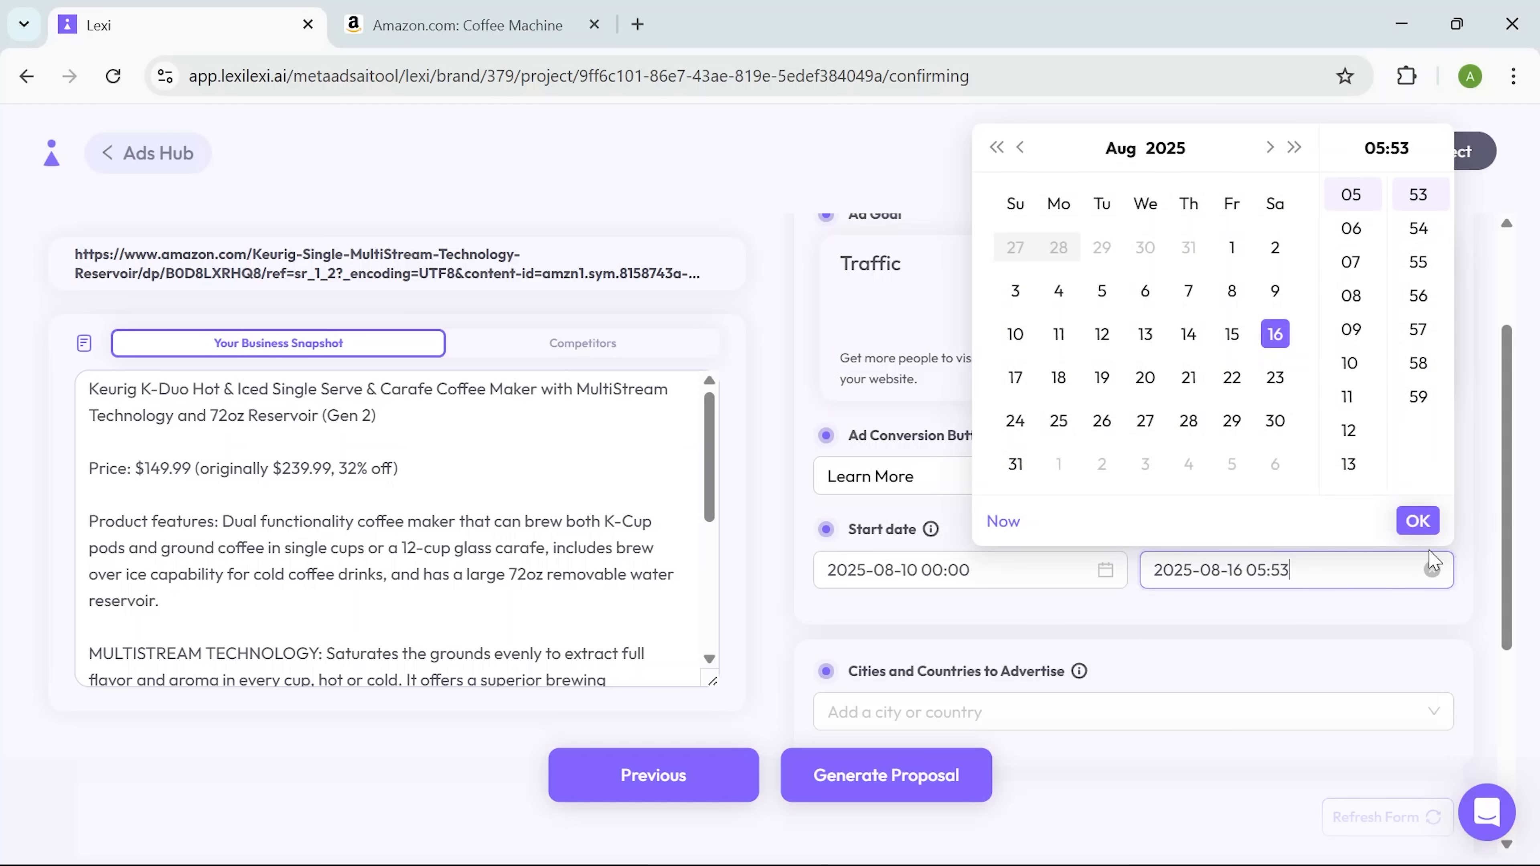
Step: Target the USA and choose the lexi demo TD ad account
{"action": "left_click", "coordinate": [1415, 521]}
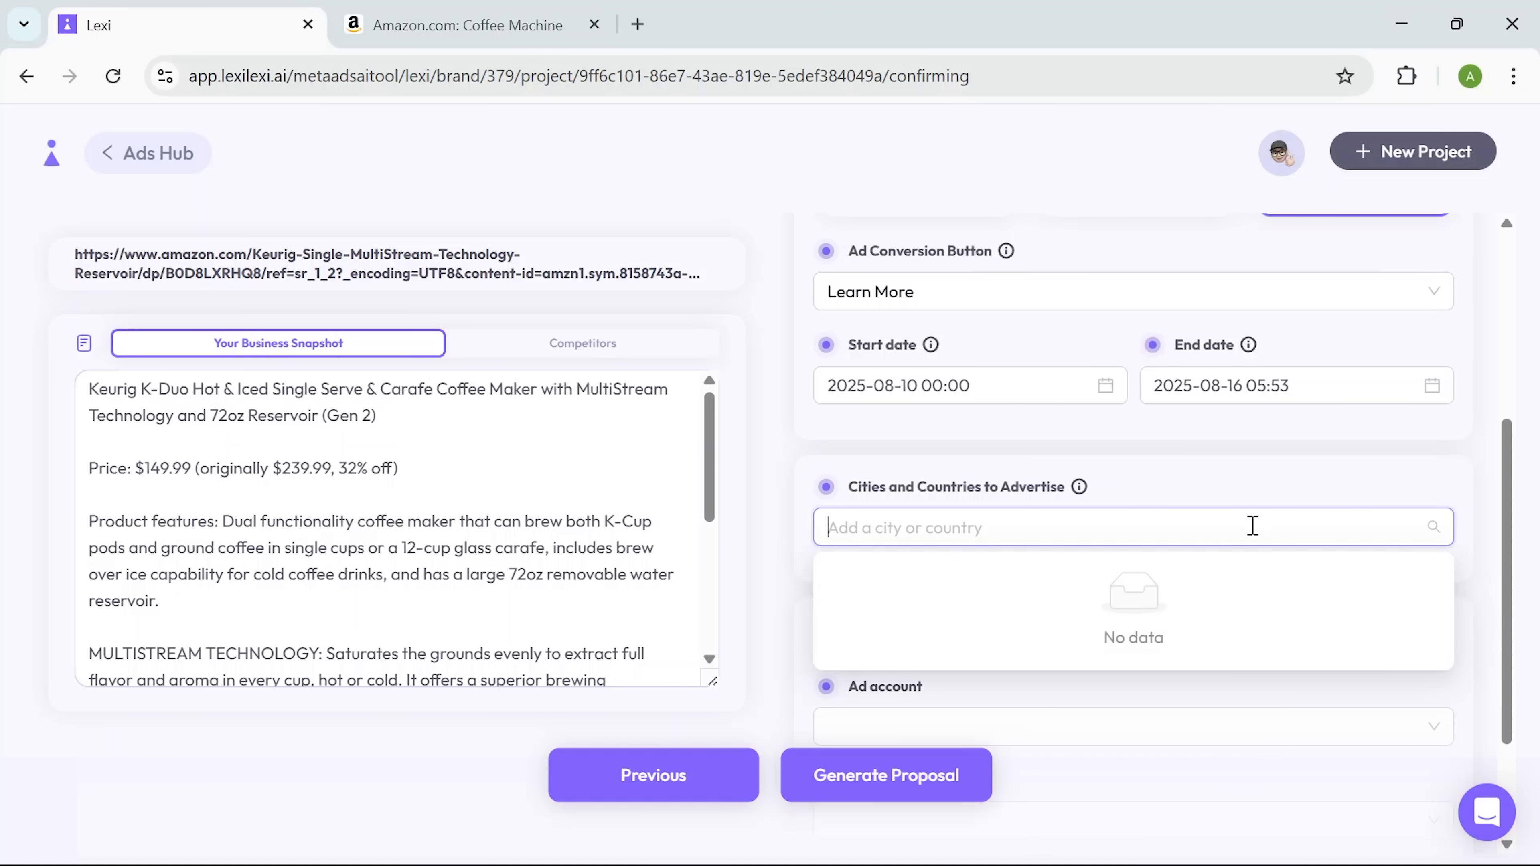
{"action": "type", "text": "usa"}
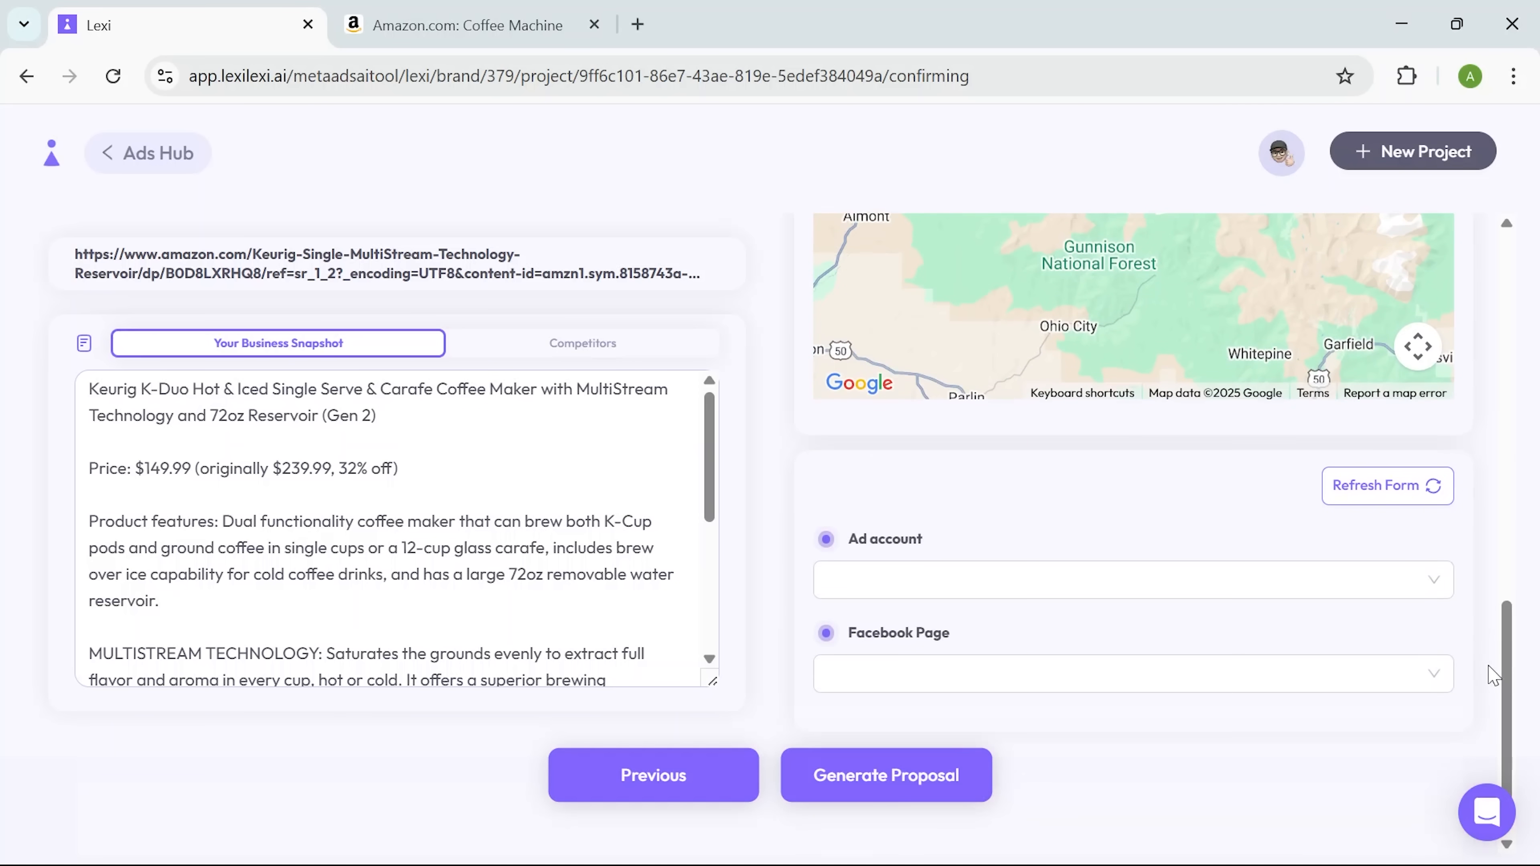
{"action": "left_click", "coordinate": [1130, 579]}
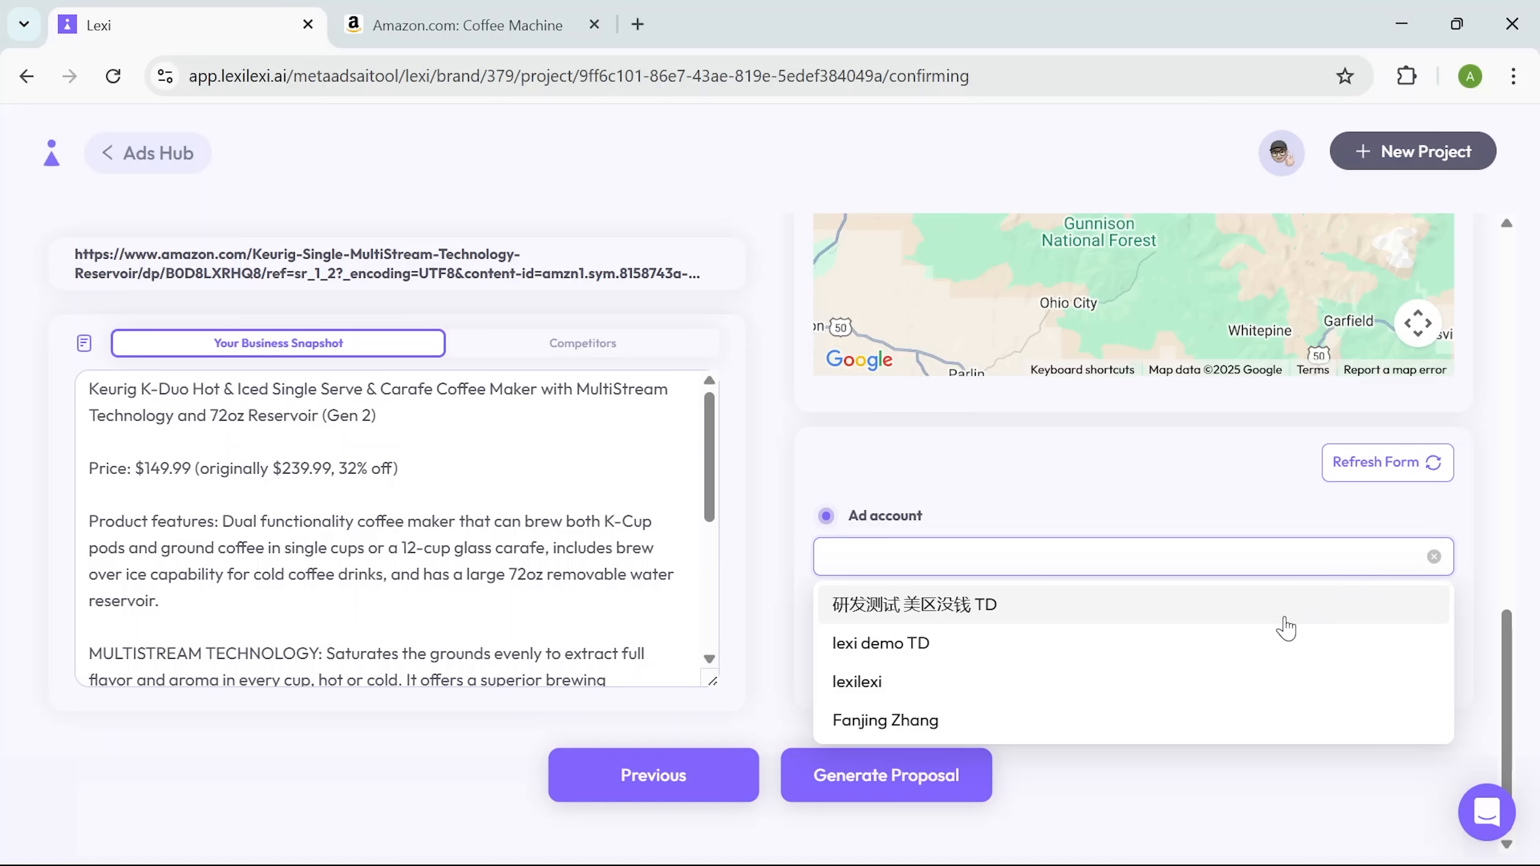
{"action": "left_click", "coordinate": [880, 643]}
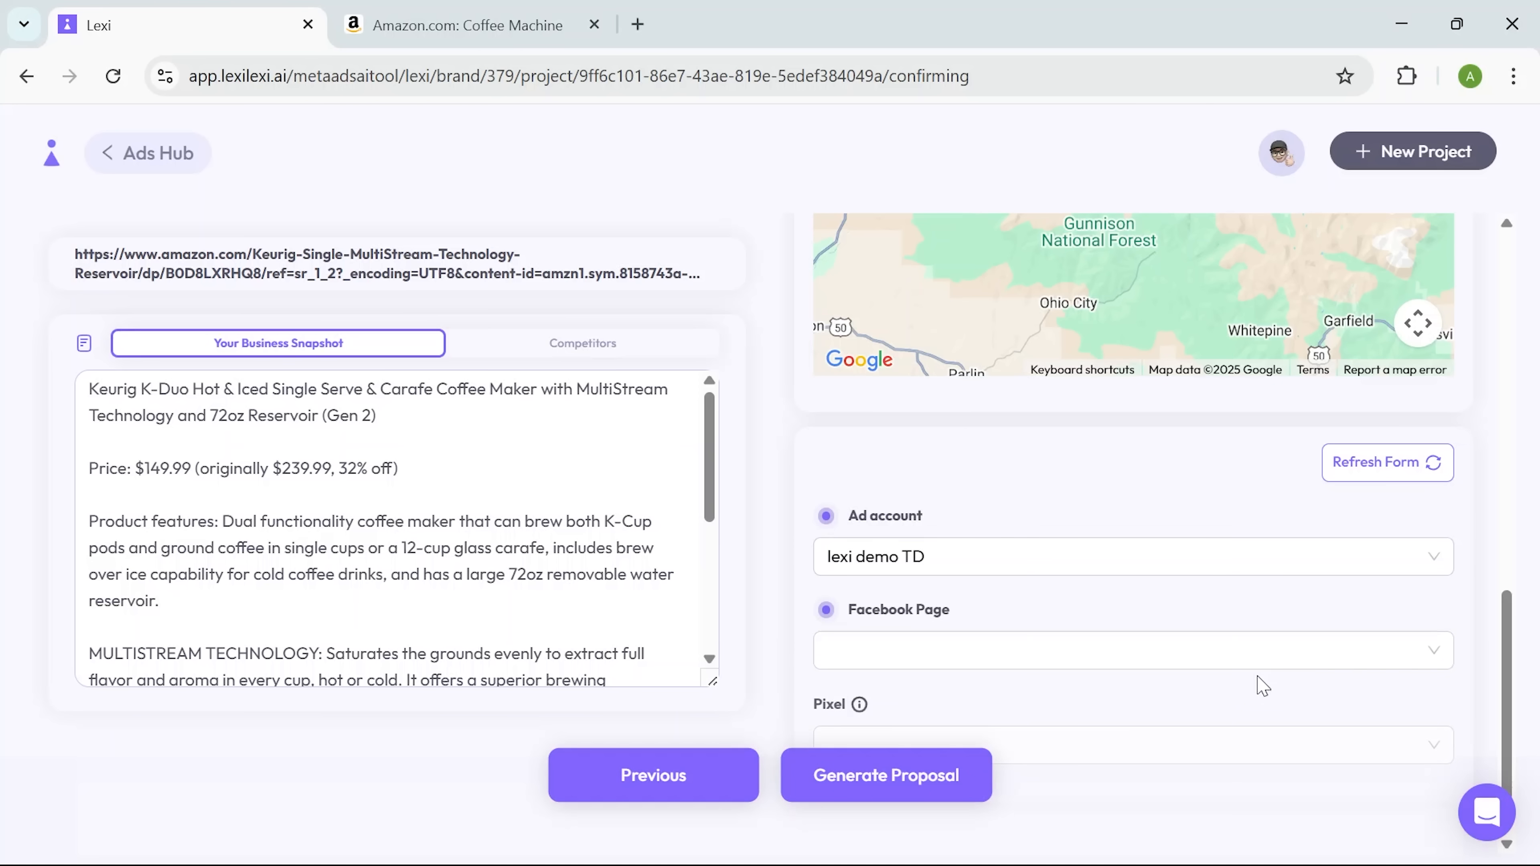
Step: Set the Facebook page to Lexilexi.ai and leave the Pixel blank
{"action": "left_click", "coordinate": [1131, 649]}
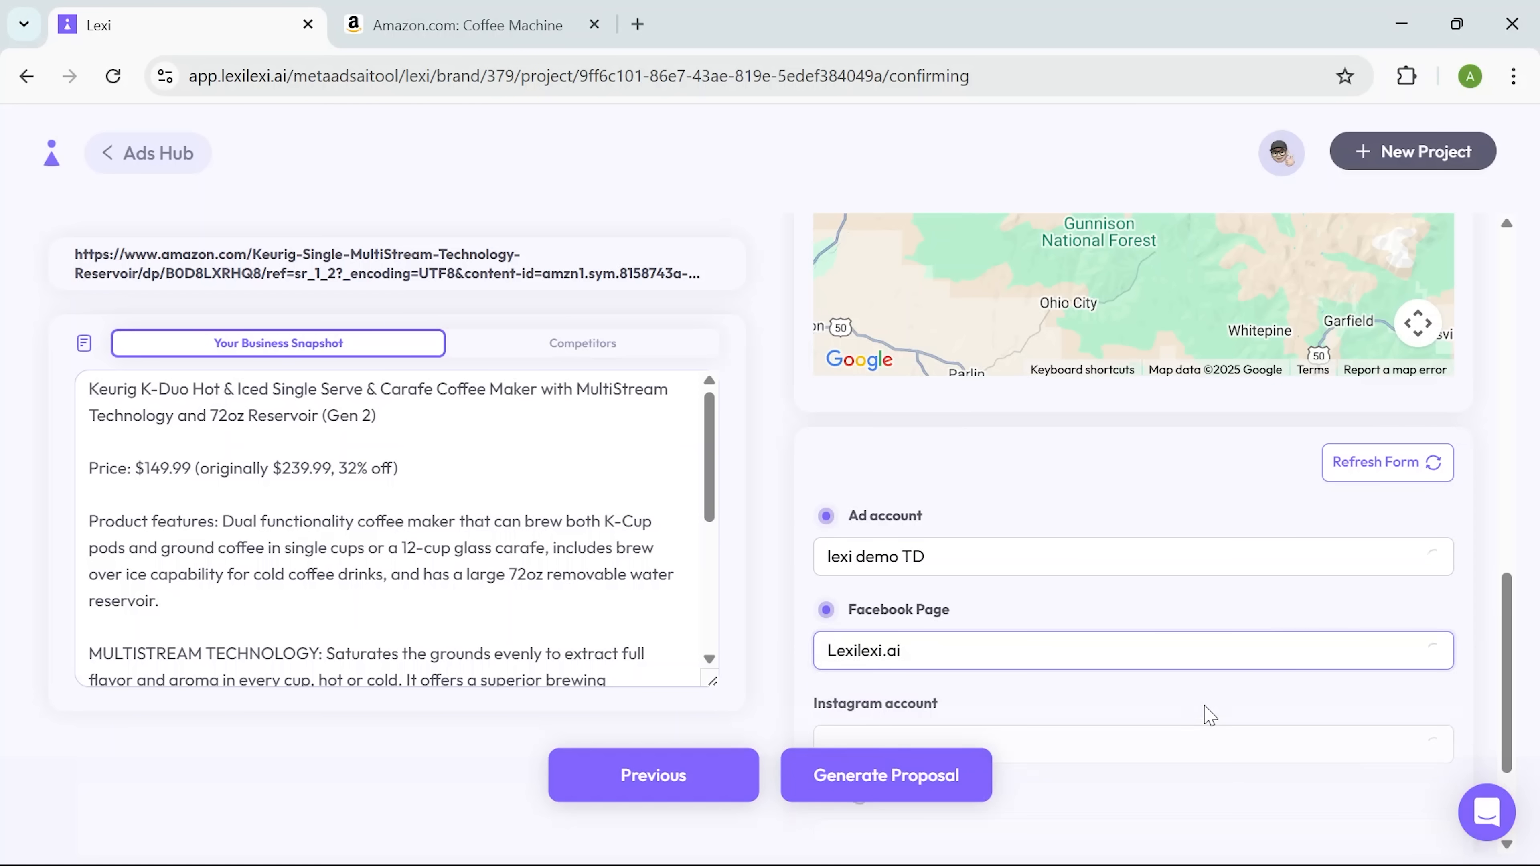
{"action": "left_click", "coordinate": [1130, 650]}
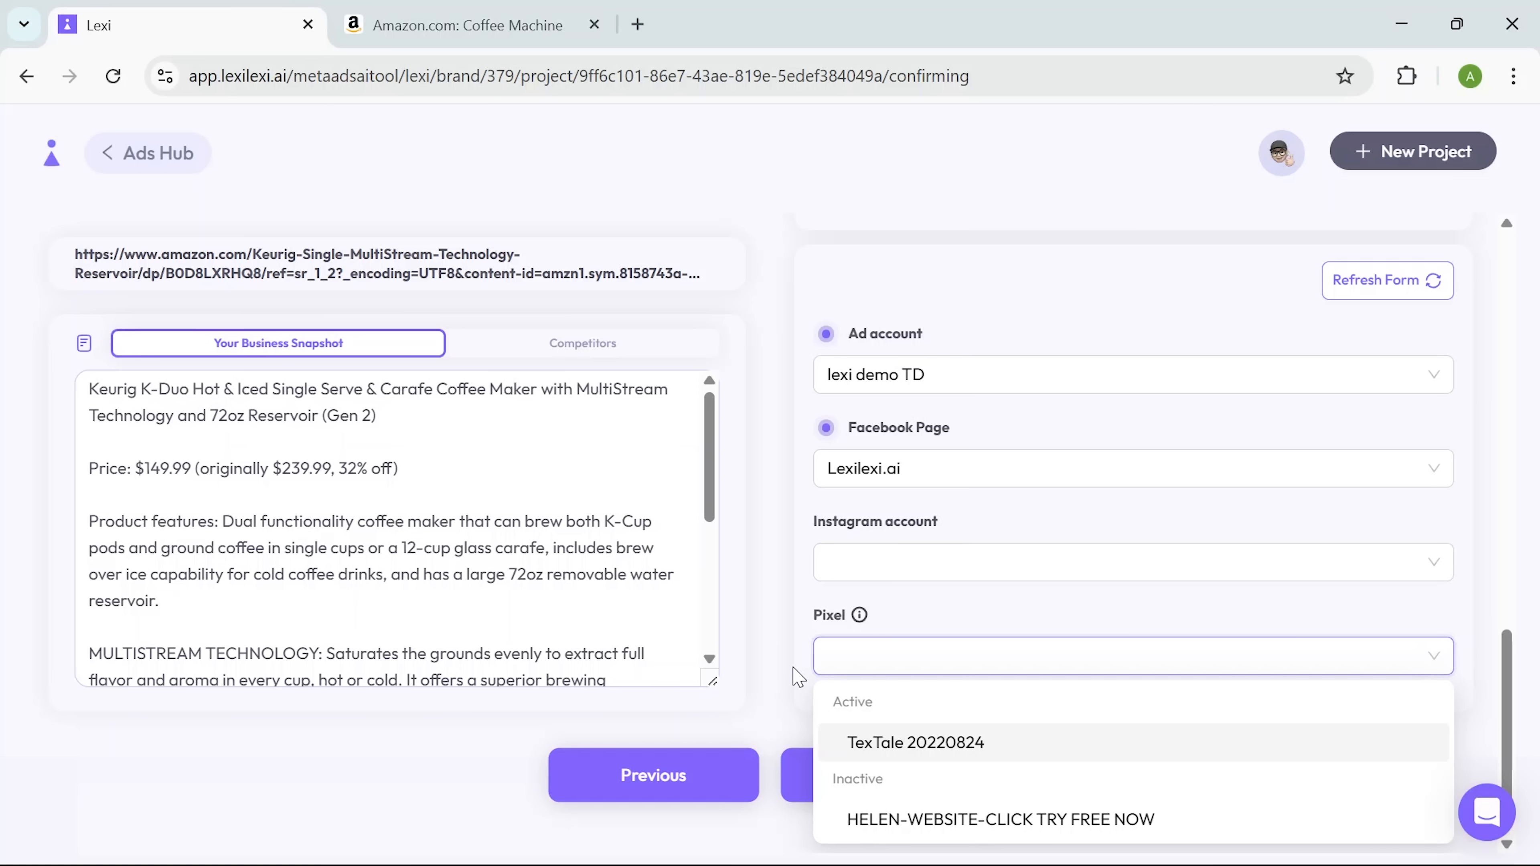
{"action": "left_click", "coordinate": [796, 683]}
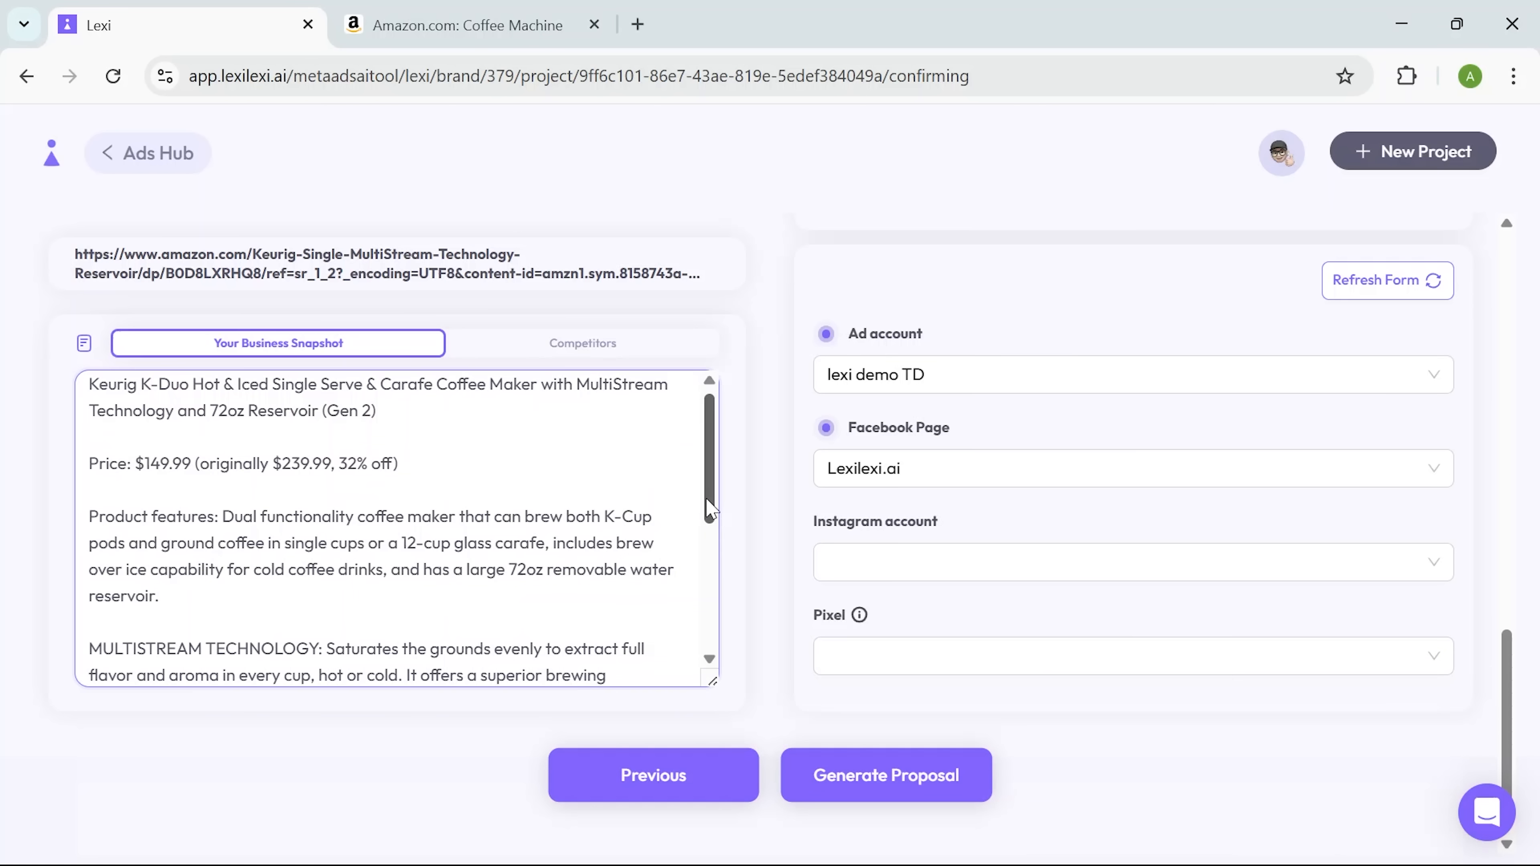
Step: Review the Business Snapshot and the competitor analysis for the Keurig K-Duo
{"action": "scroll", "scroll_direction": "down", "scroll_amount": 3}
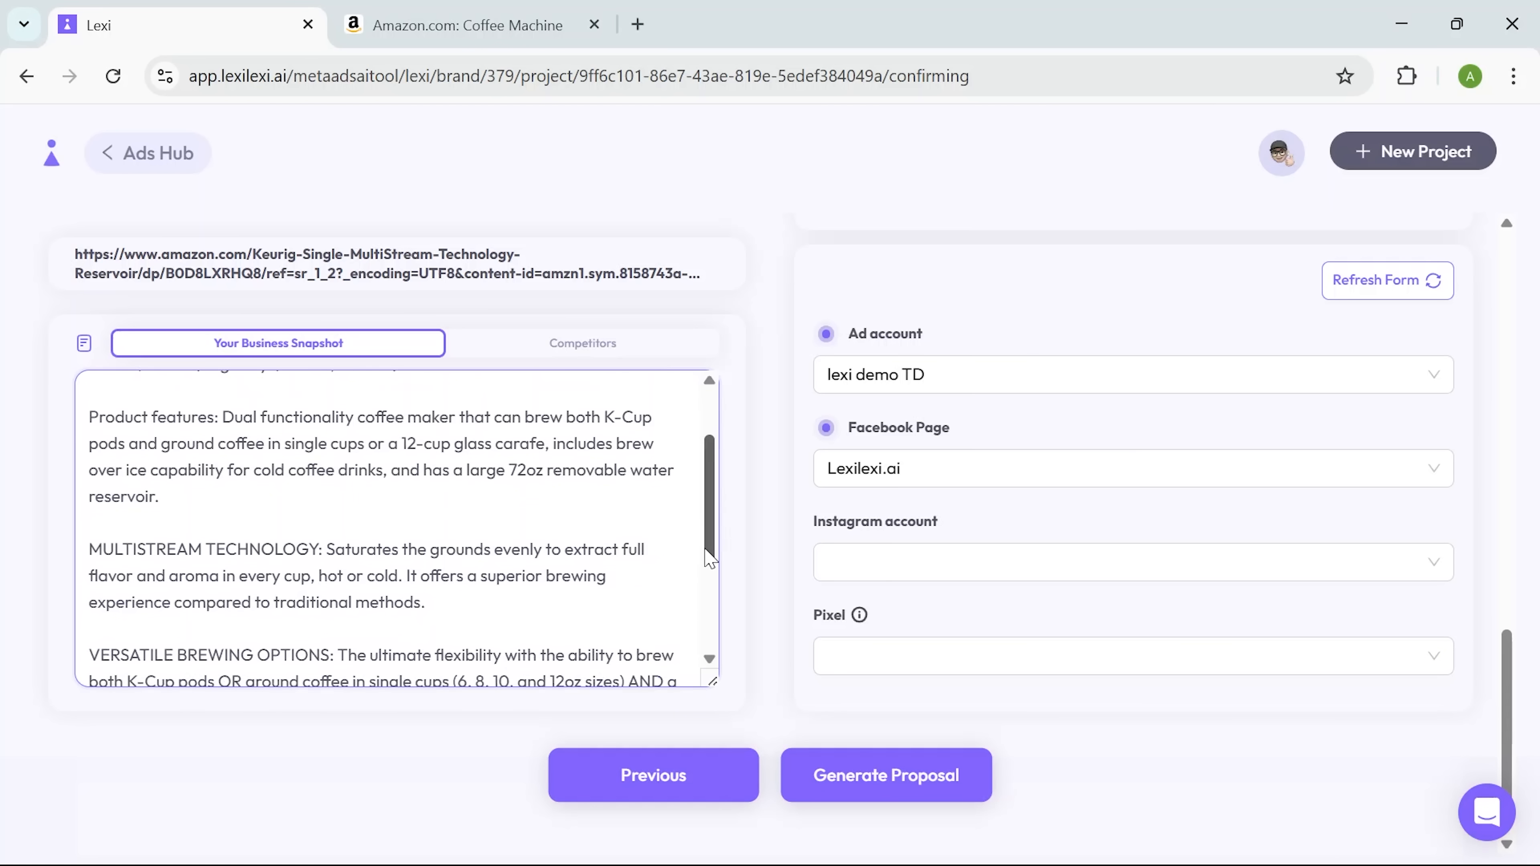
{"action": "scroll", "scroll_direction": "down", "scroll_amount": 3}
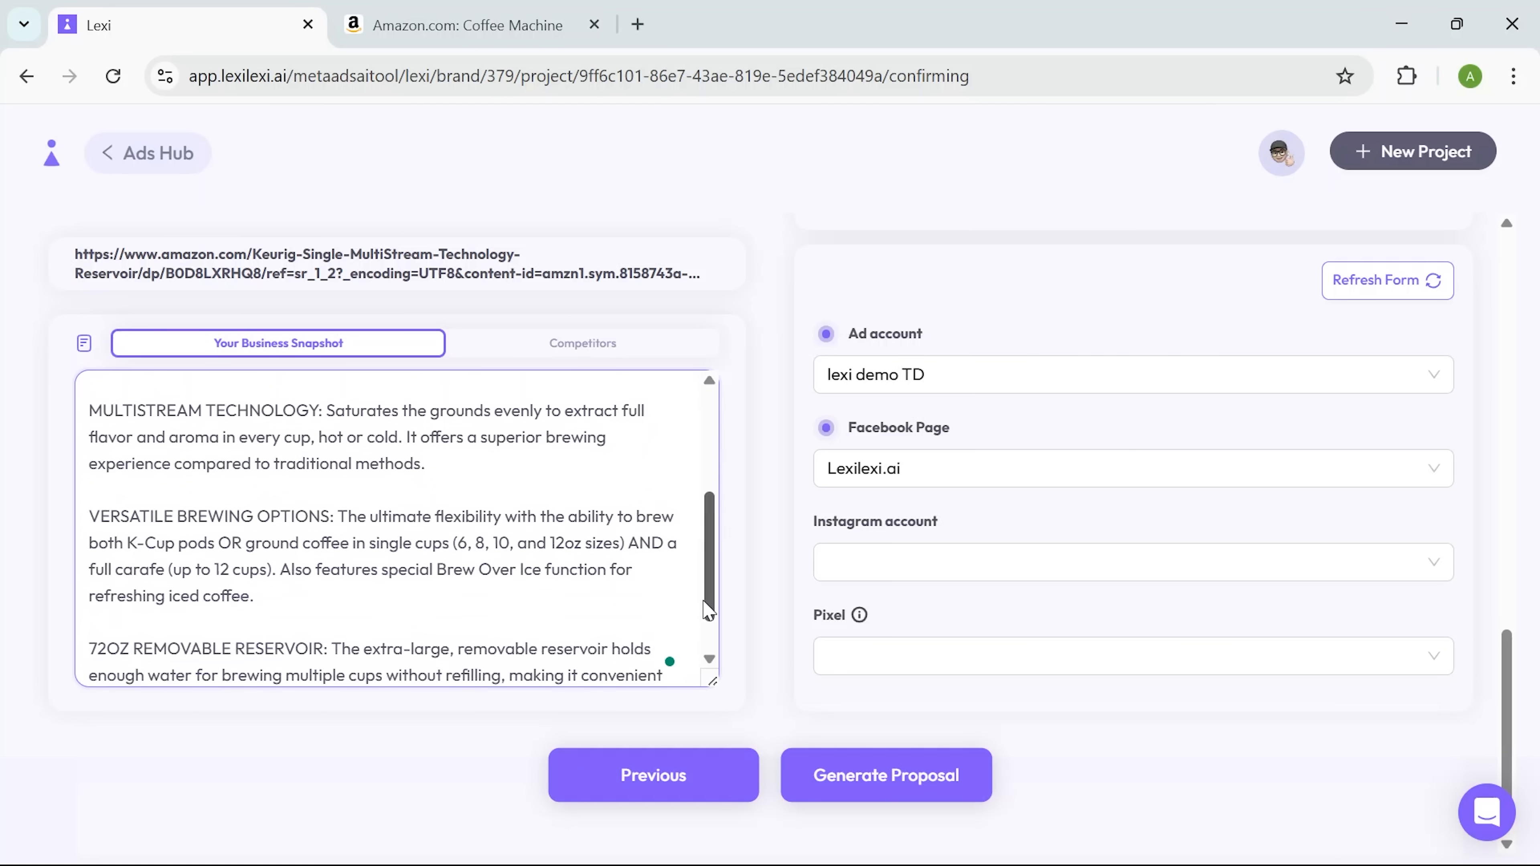
{"action": "scroll", "scroll_direction": "down", "scroll_amount": 3}
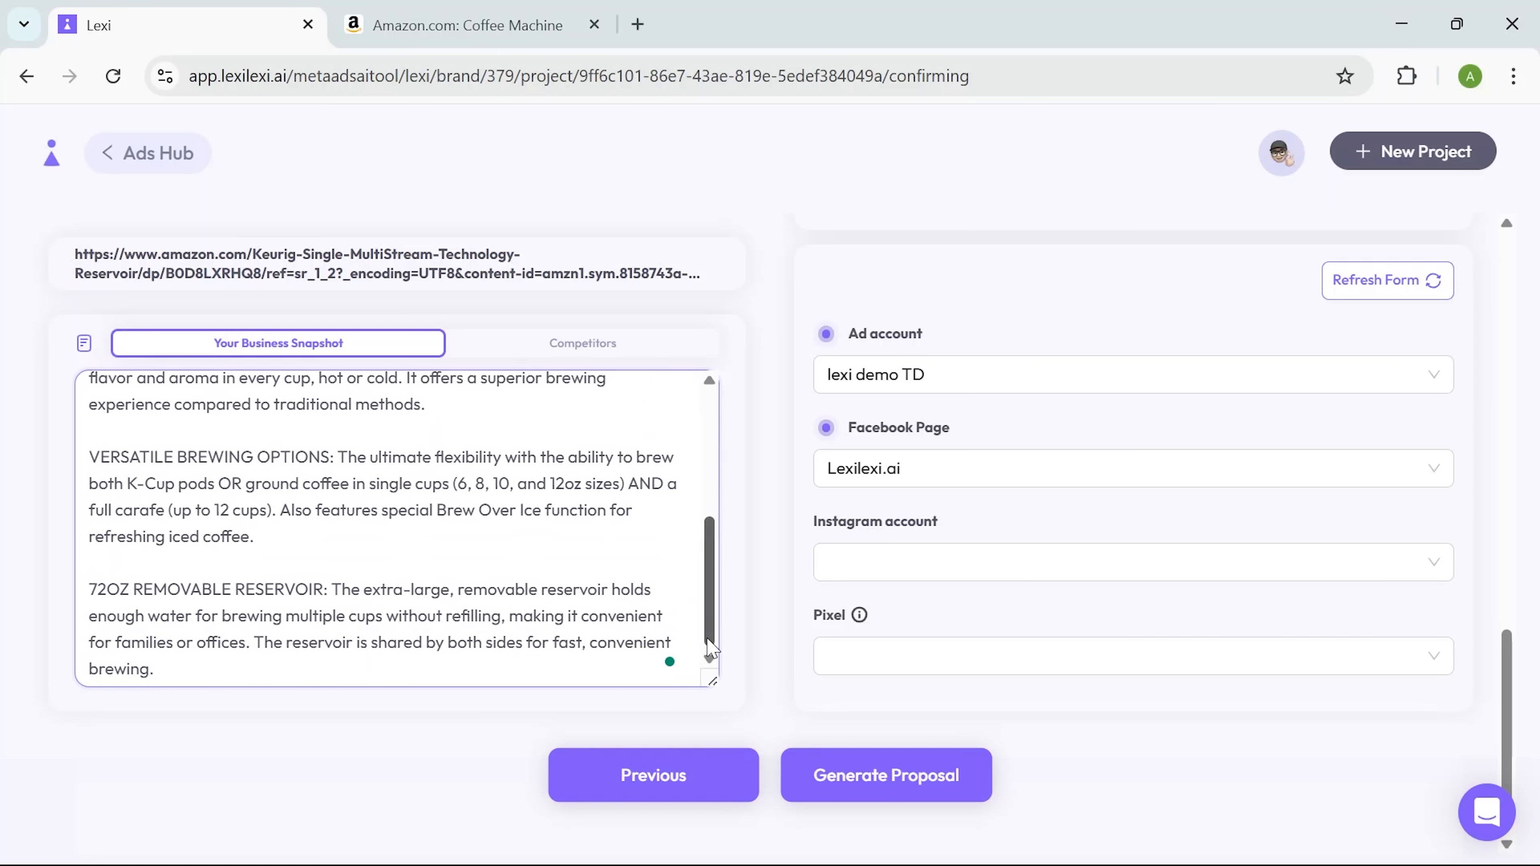
{"action": "left_click", "coordinate": [581, 343]}
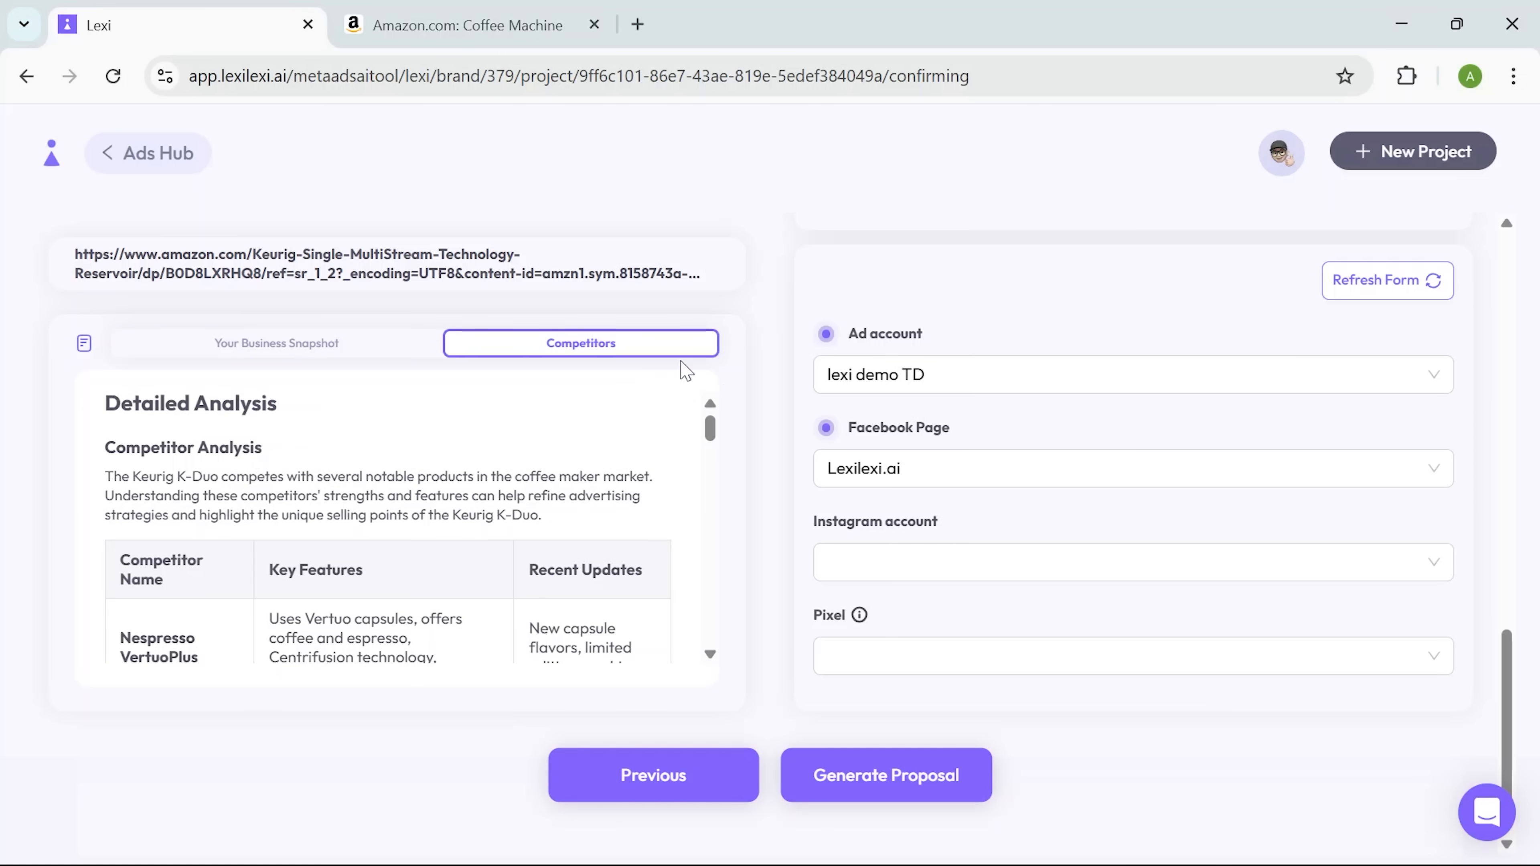
{"action": "scroll", "scroll_direction": "down", "scroll_amount": 3}
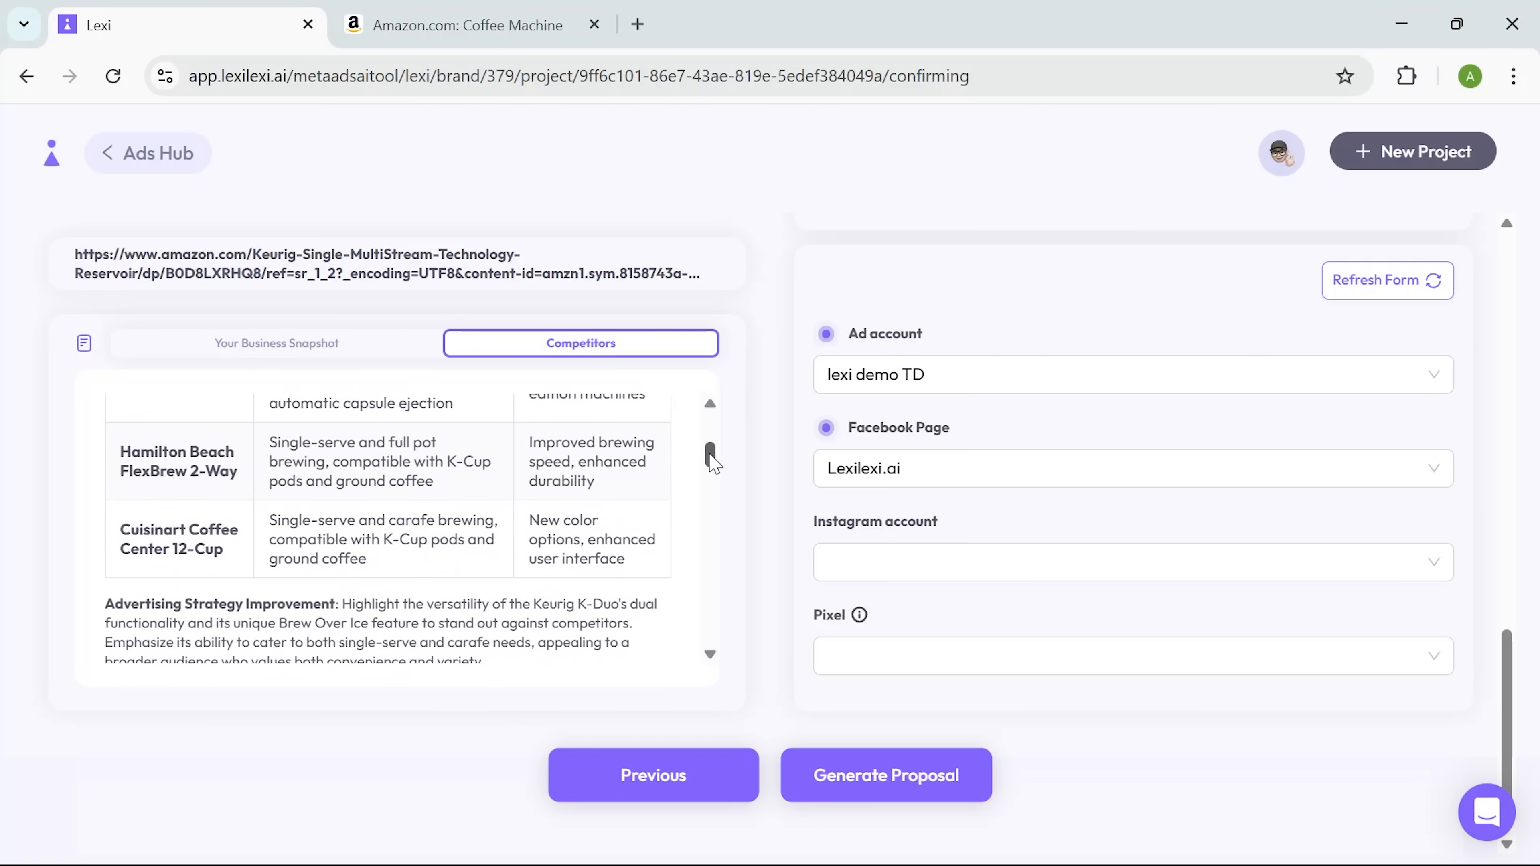
{"action": "scroll", "scroll_direction": "down", "scroll_amount": 3}
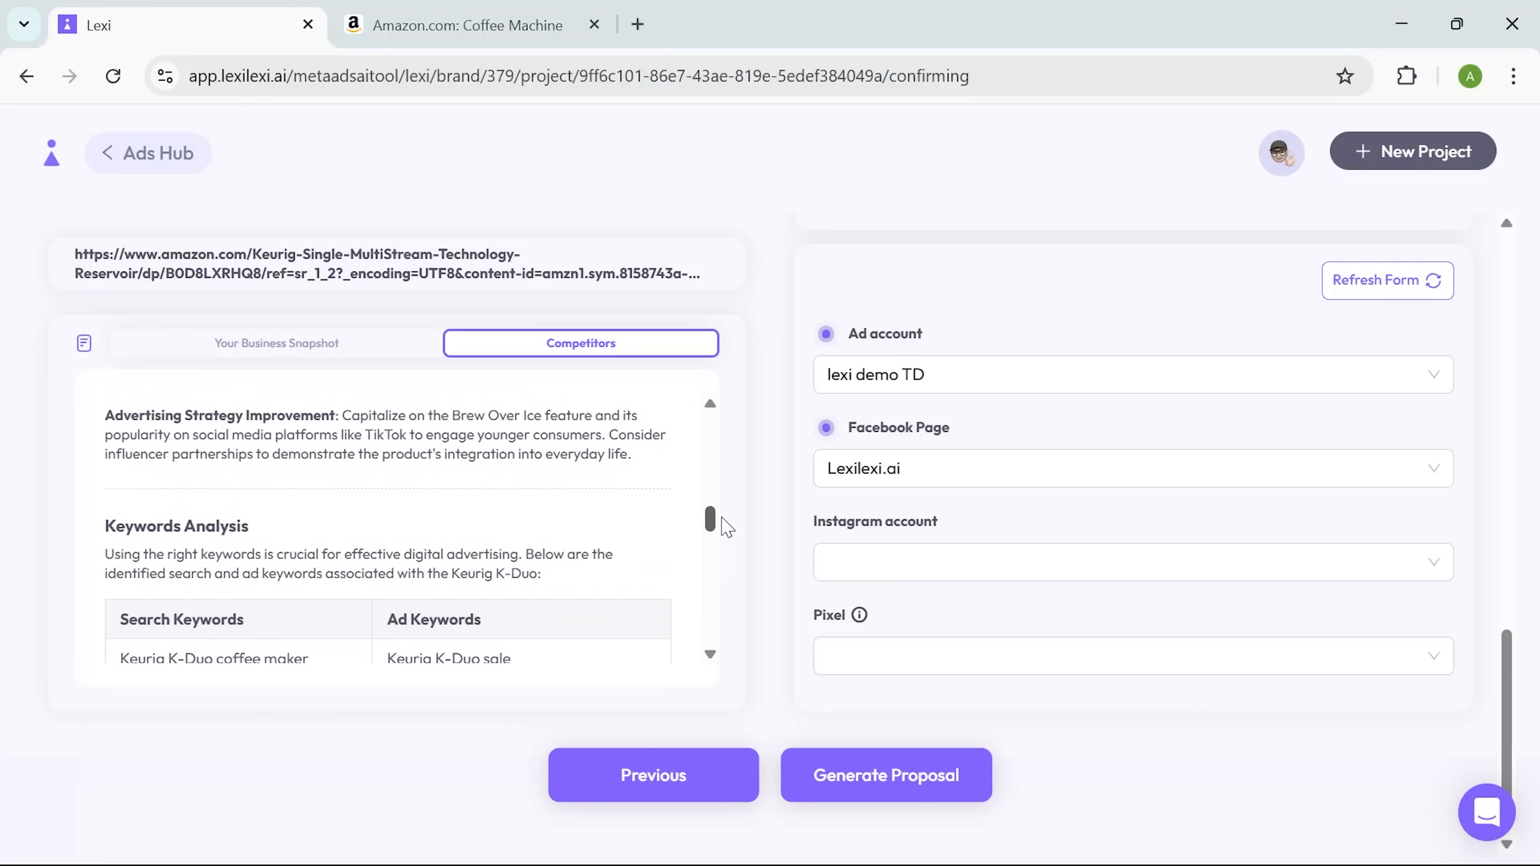
{"action": "scroll", "scroll_direction": "down", "scroll_amount": 3}
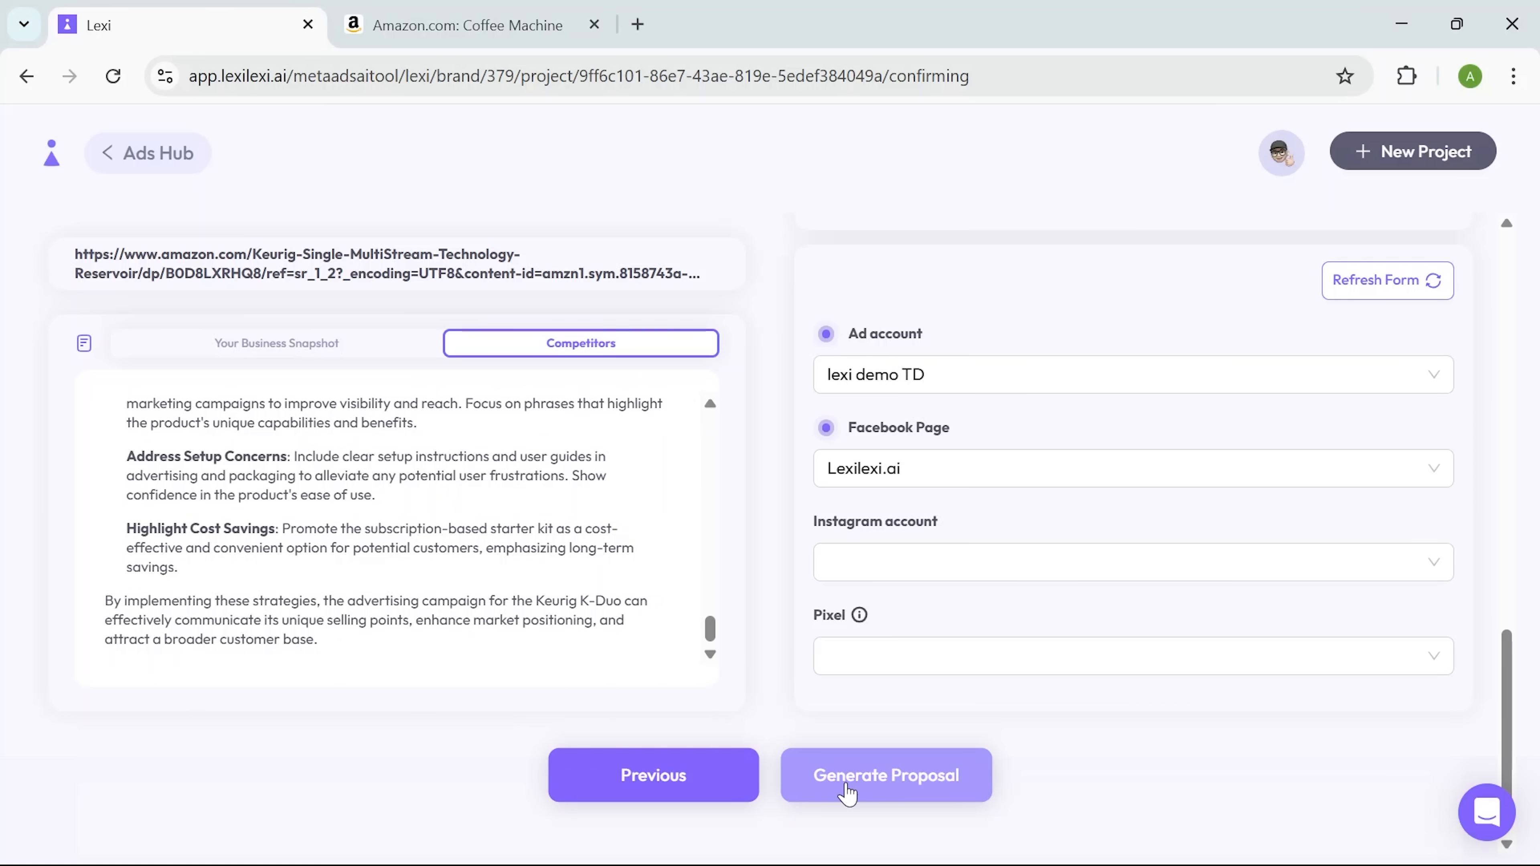
Step: Generate the campaign proposal with its daily budget and ad sets
{"action": "left_click", "coordinate": [885, 775]}
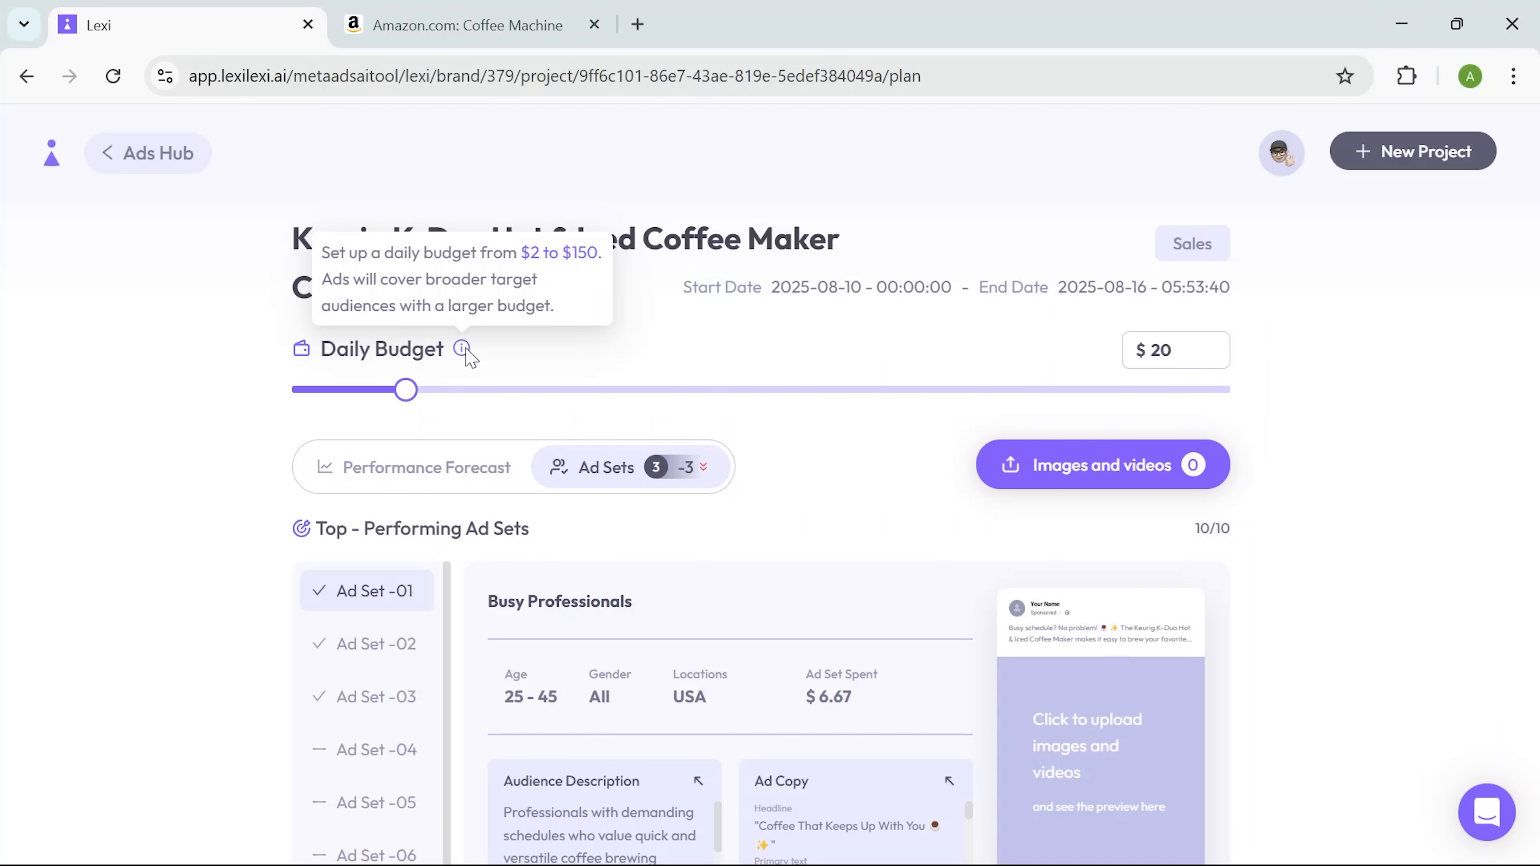
Step: Raise the daily budget to $50 for six ad sets and bring up the media upload window
{"action": "left_click_drag", "start_coordinate": [404, 389], "coordinate": [595, 389]}
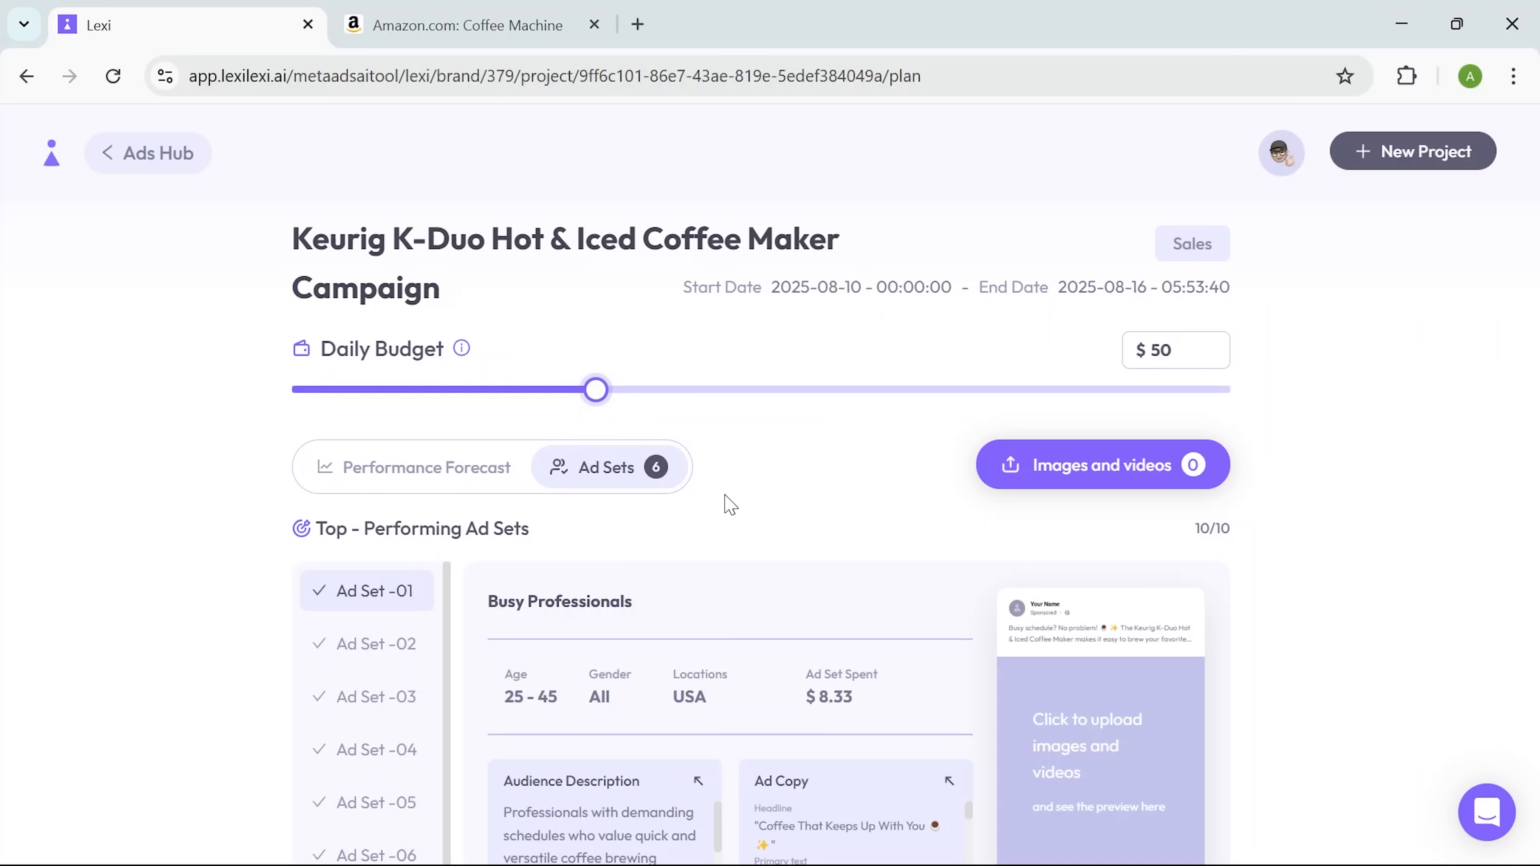
{"action": "scroll", "scroll_direction": "down", "scroll_amount": 3}
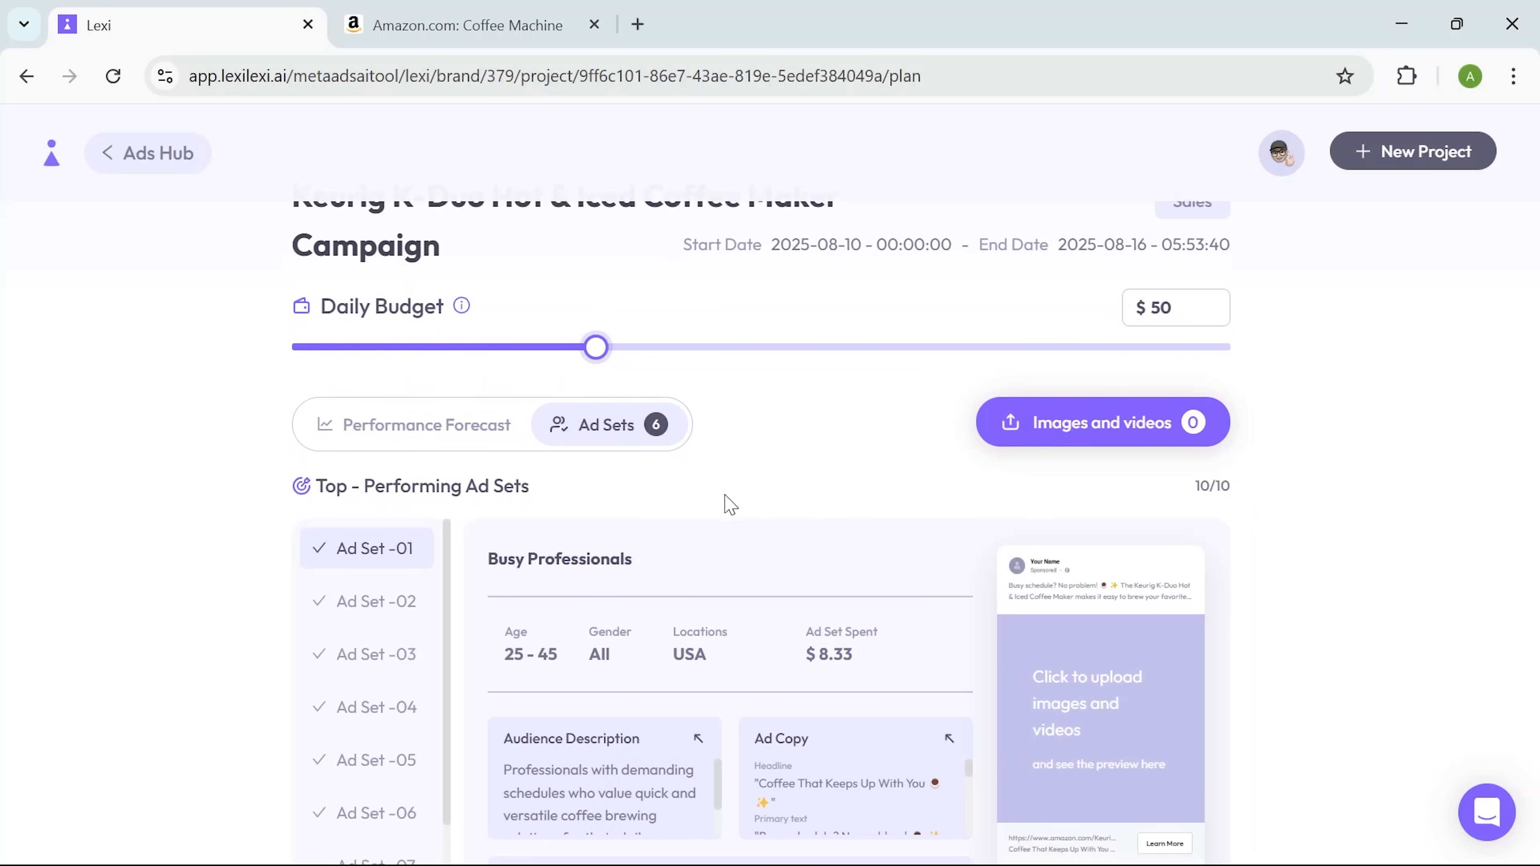
{"action": "scroll", "scroll_direction": "down", "scroll_amount": 3}
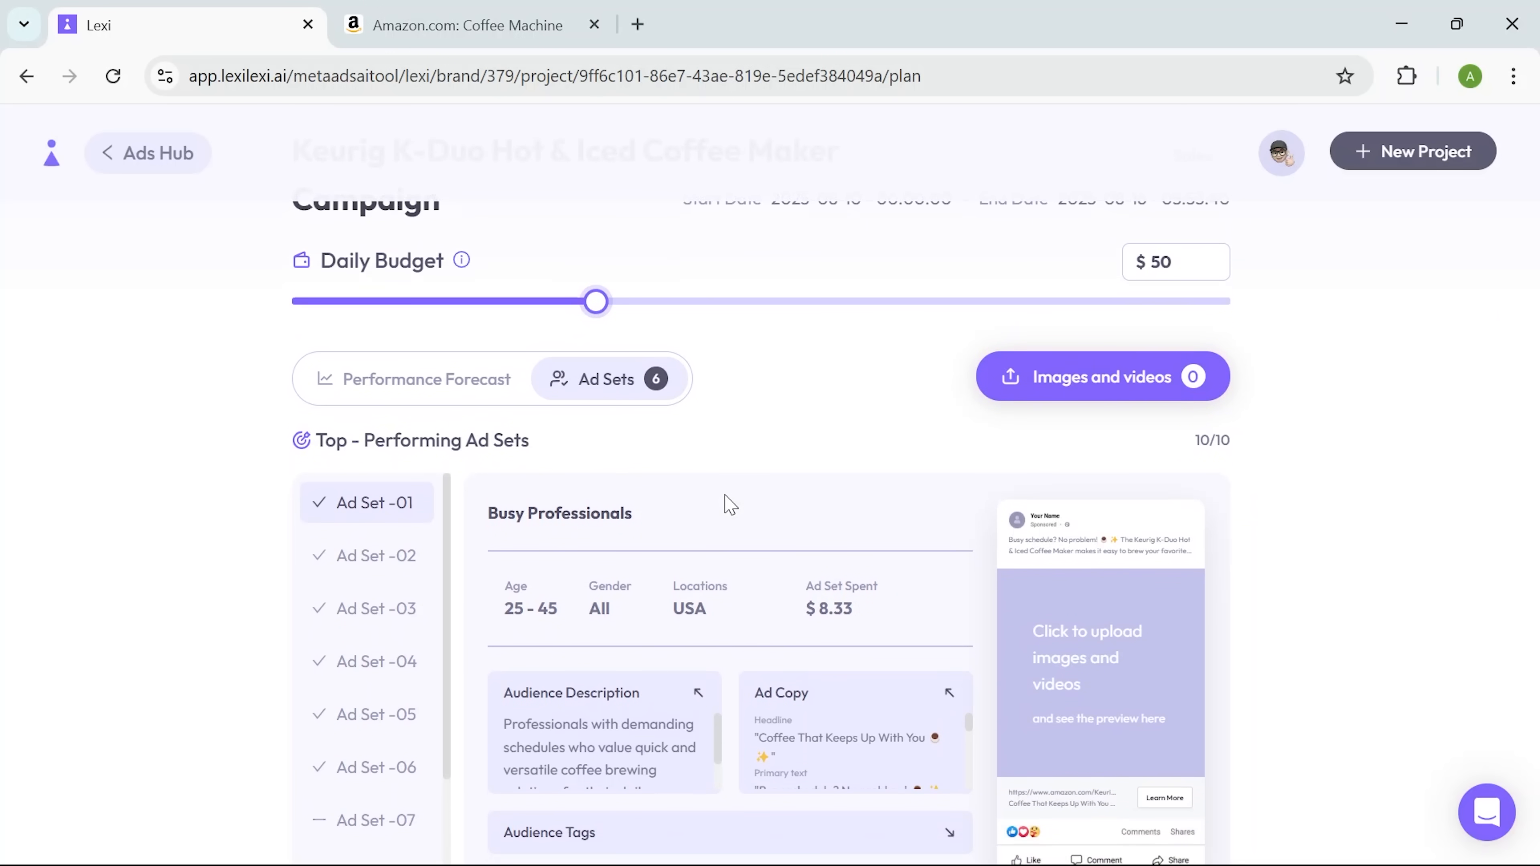
{"action": "scroll", "scroll_direction": "down", "scroll_amount": 3}
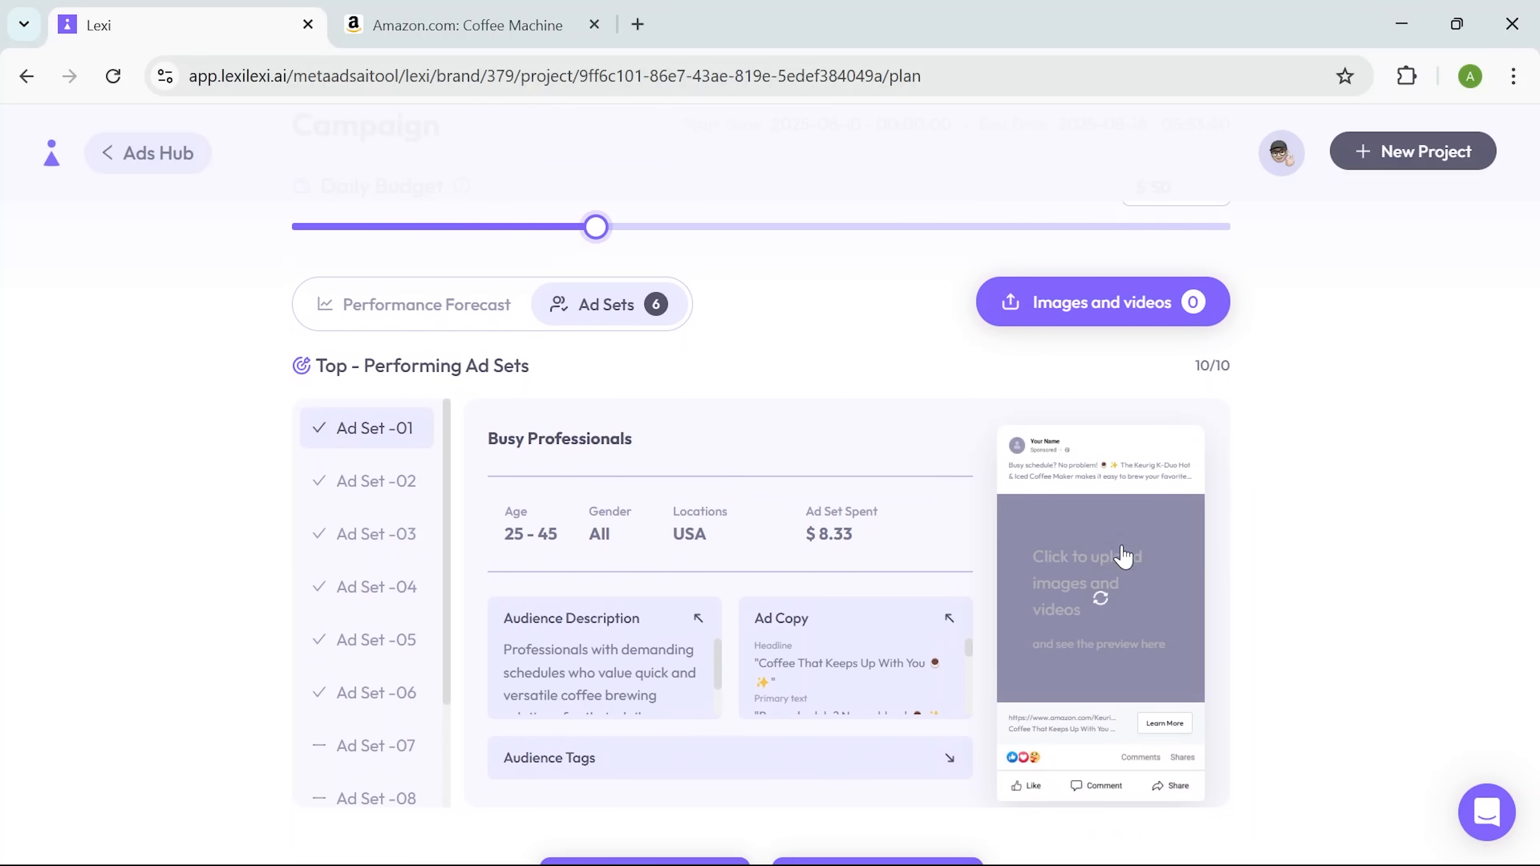
{"action": "left_click", "coordinate": [1100, 301]}
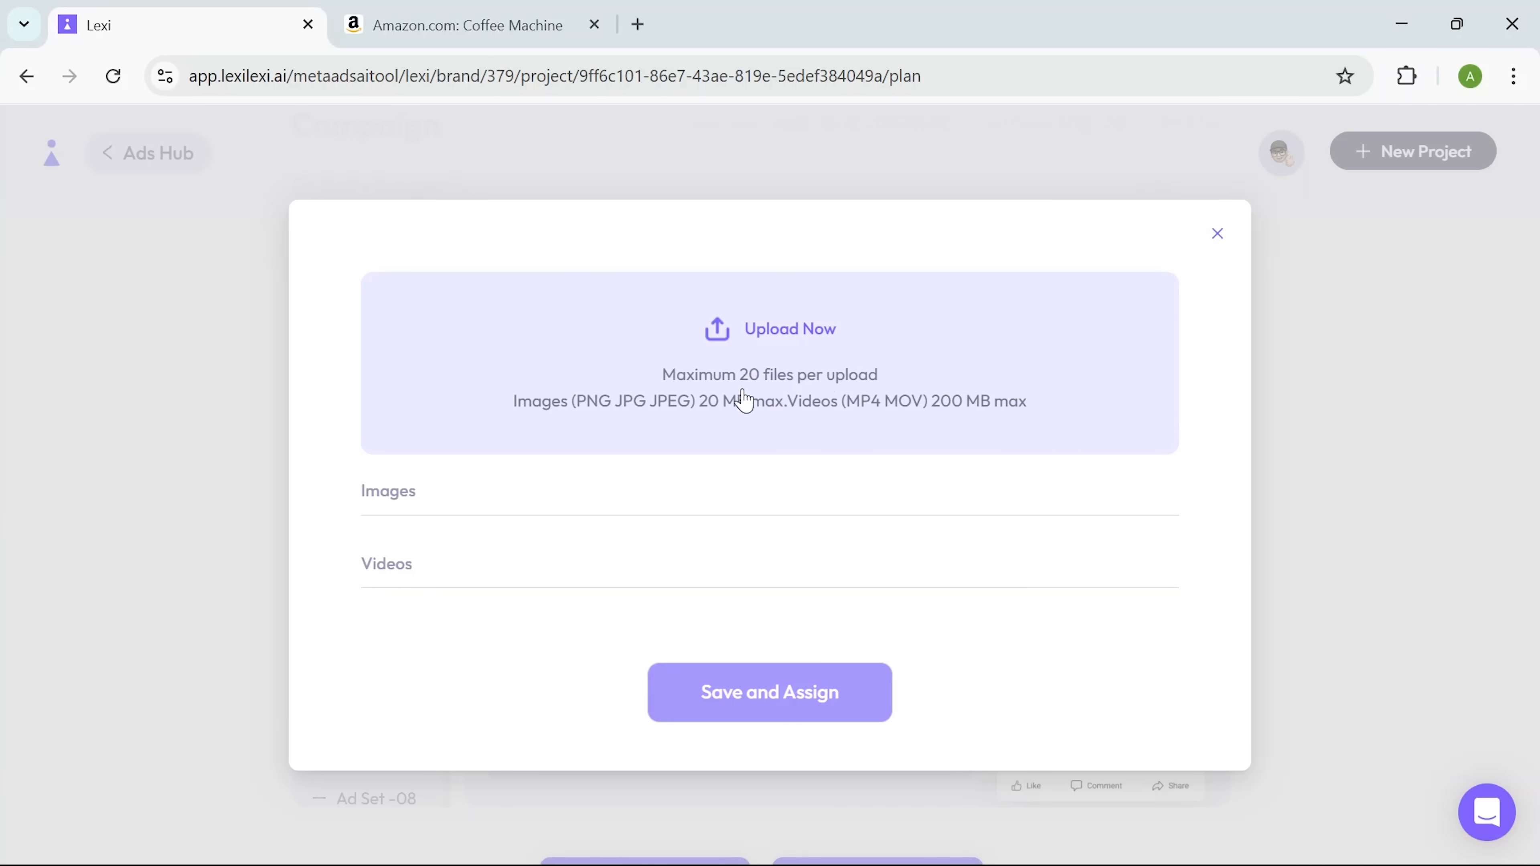
Step: Choose media files to upload and review the Busy Professionals ad set
{"action": "left_click", "coordinate": [1218, 233]}
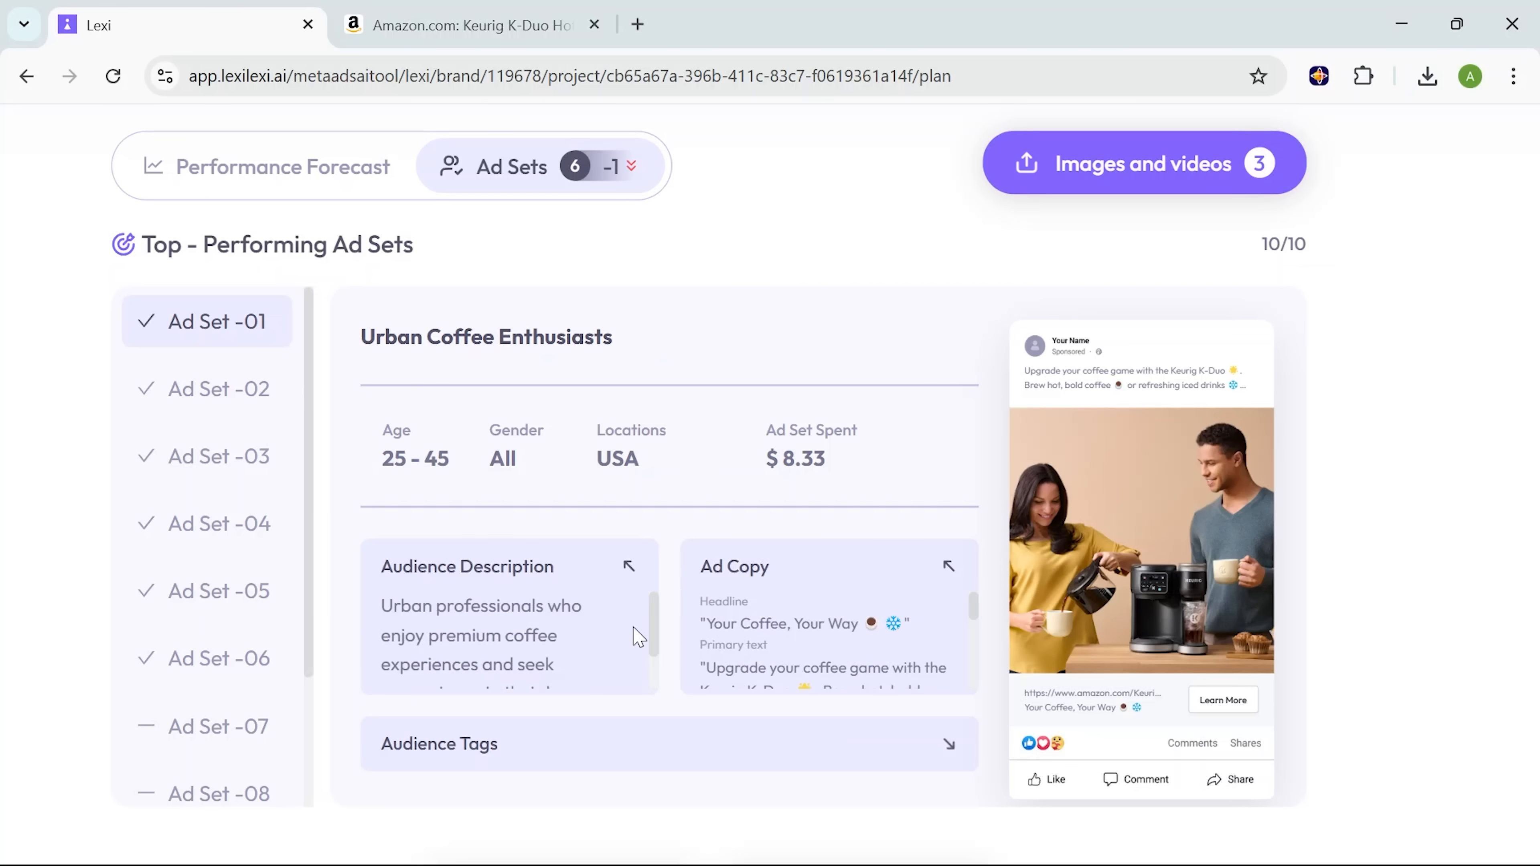
{"action": "scroll", "scroll_direction": "down", "scroll_amount": 3}
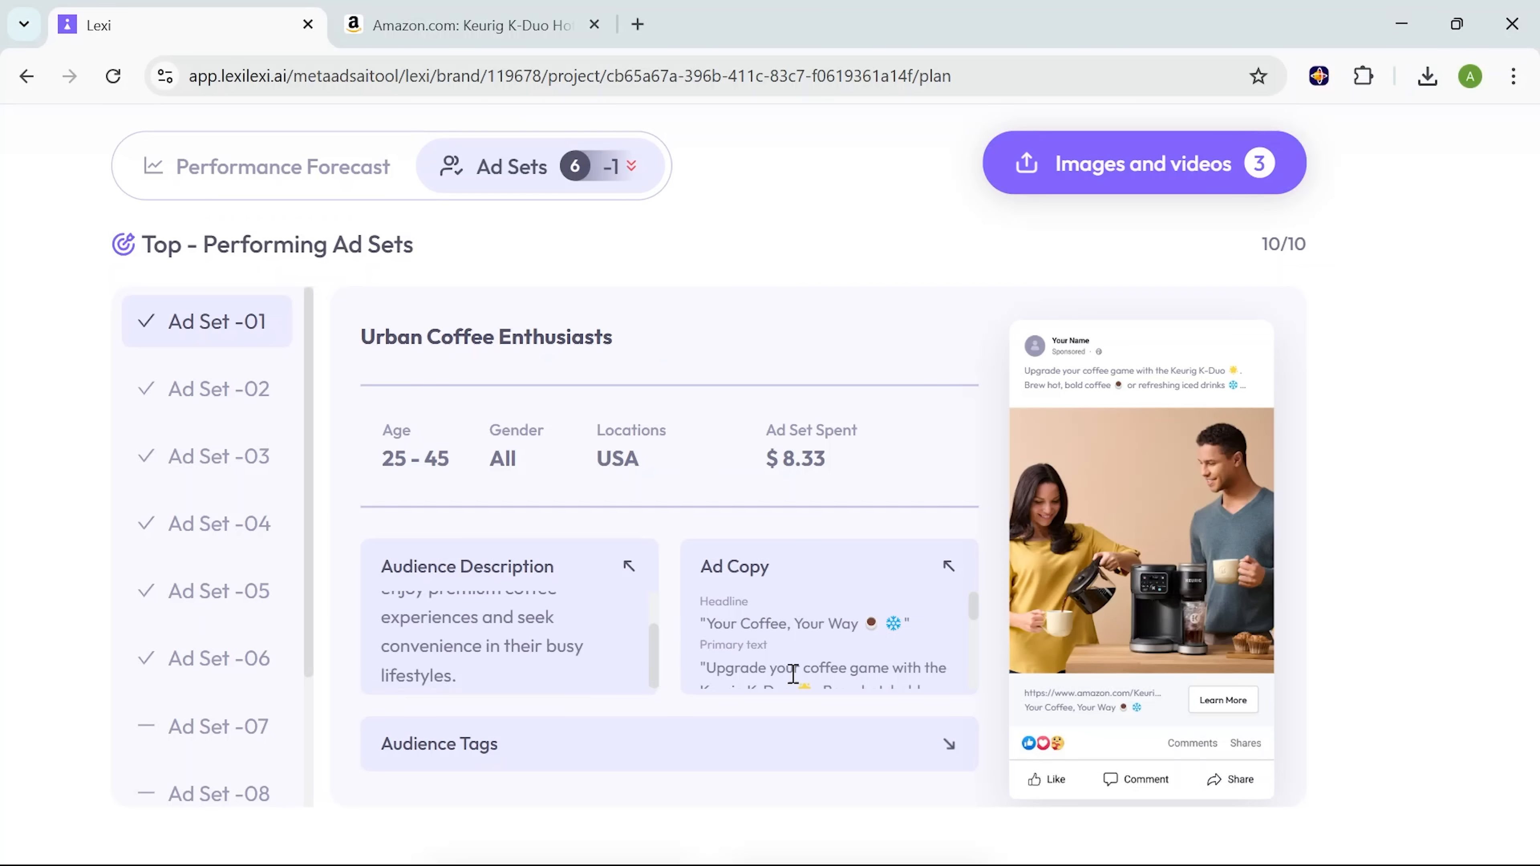
{"action": "scroll", "scroll_direction": "down", "scroll_amount": 3}
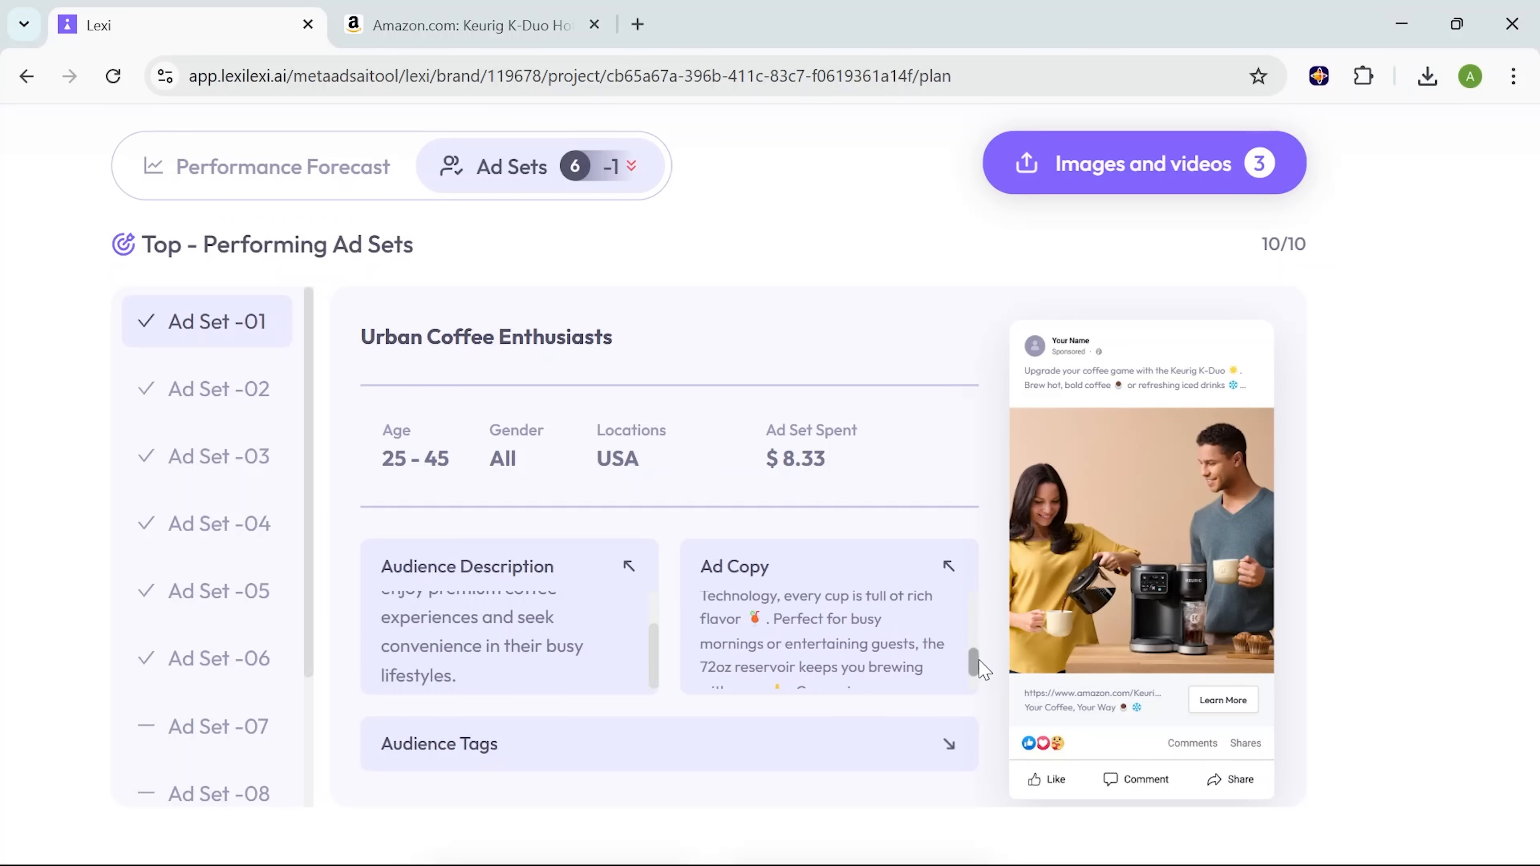
{"action": "scroll", "scroll_direction": "down", "scroll_amount": 3}
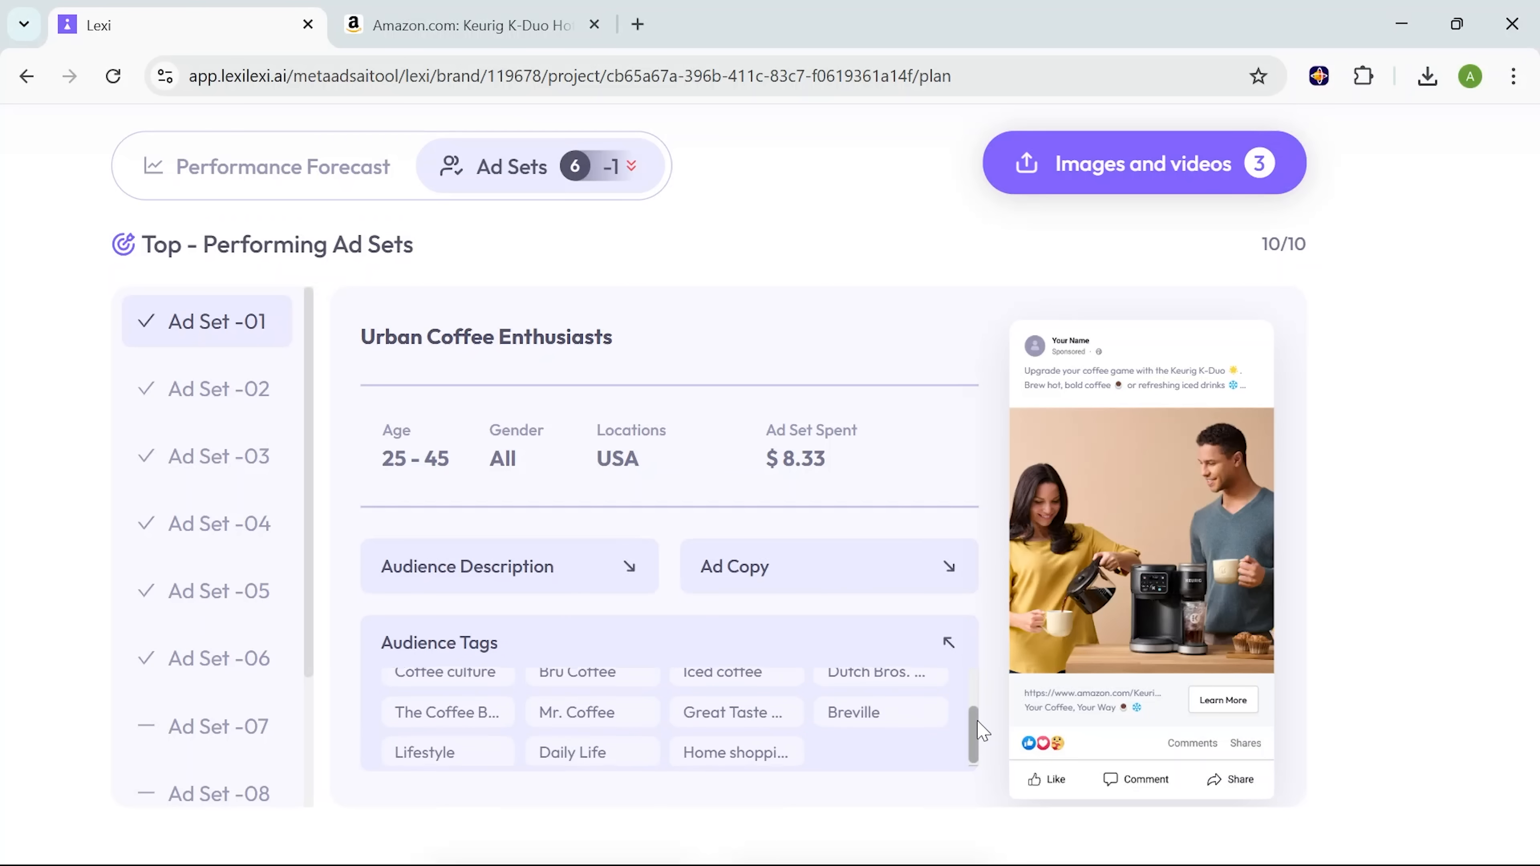
Step: Review the Home Entertainers ad set and expand its audience description and tags
{"action": "left_click", "coordinate": [220, 389]}
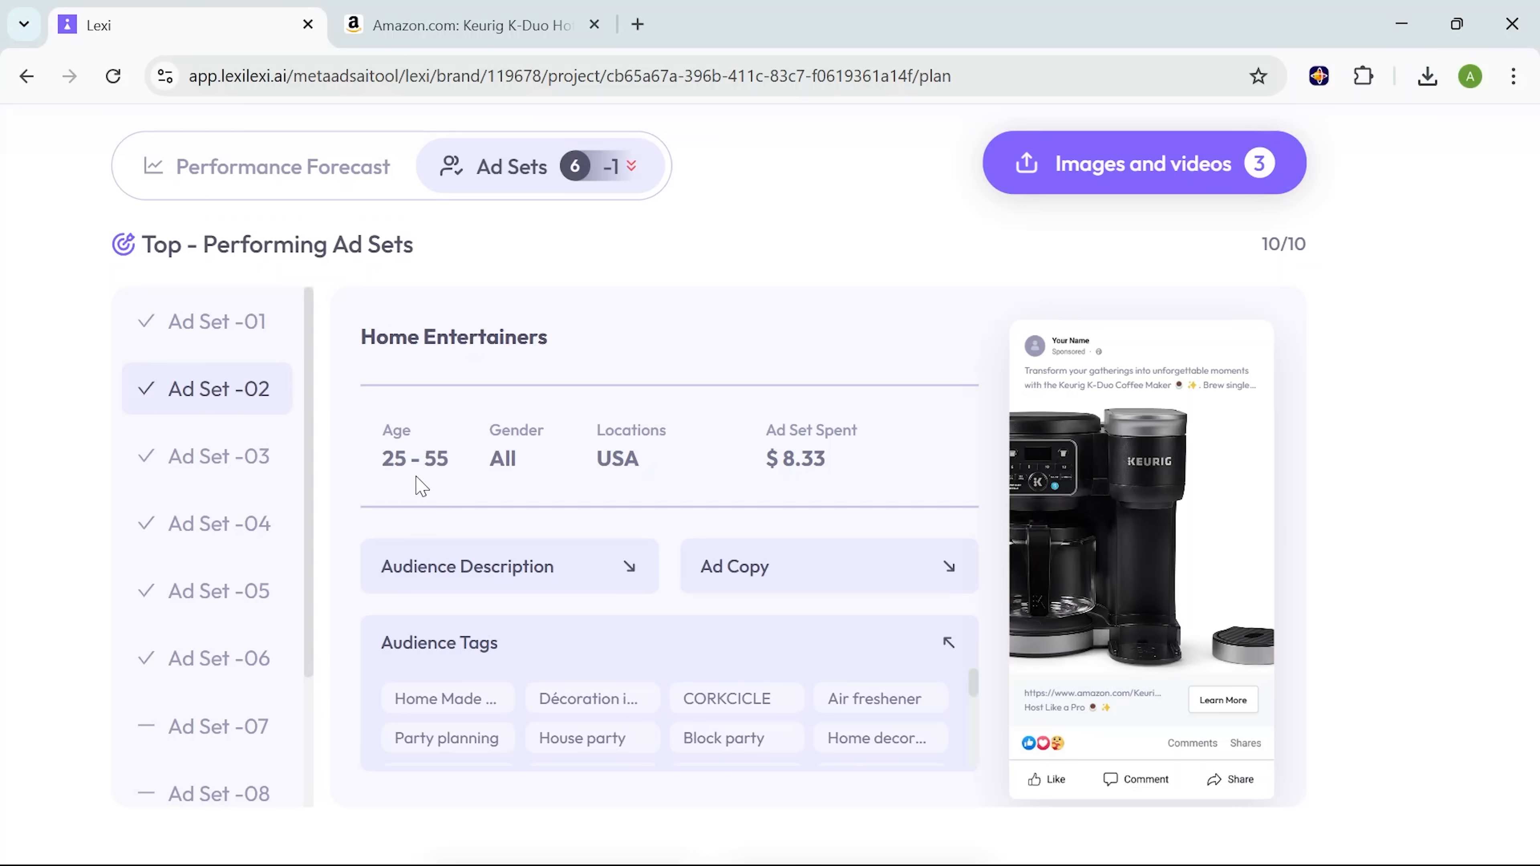
{"action": "double_click", "coordinate": [415, 459]}
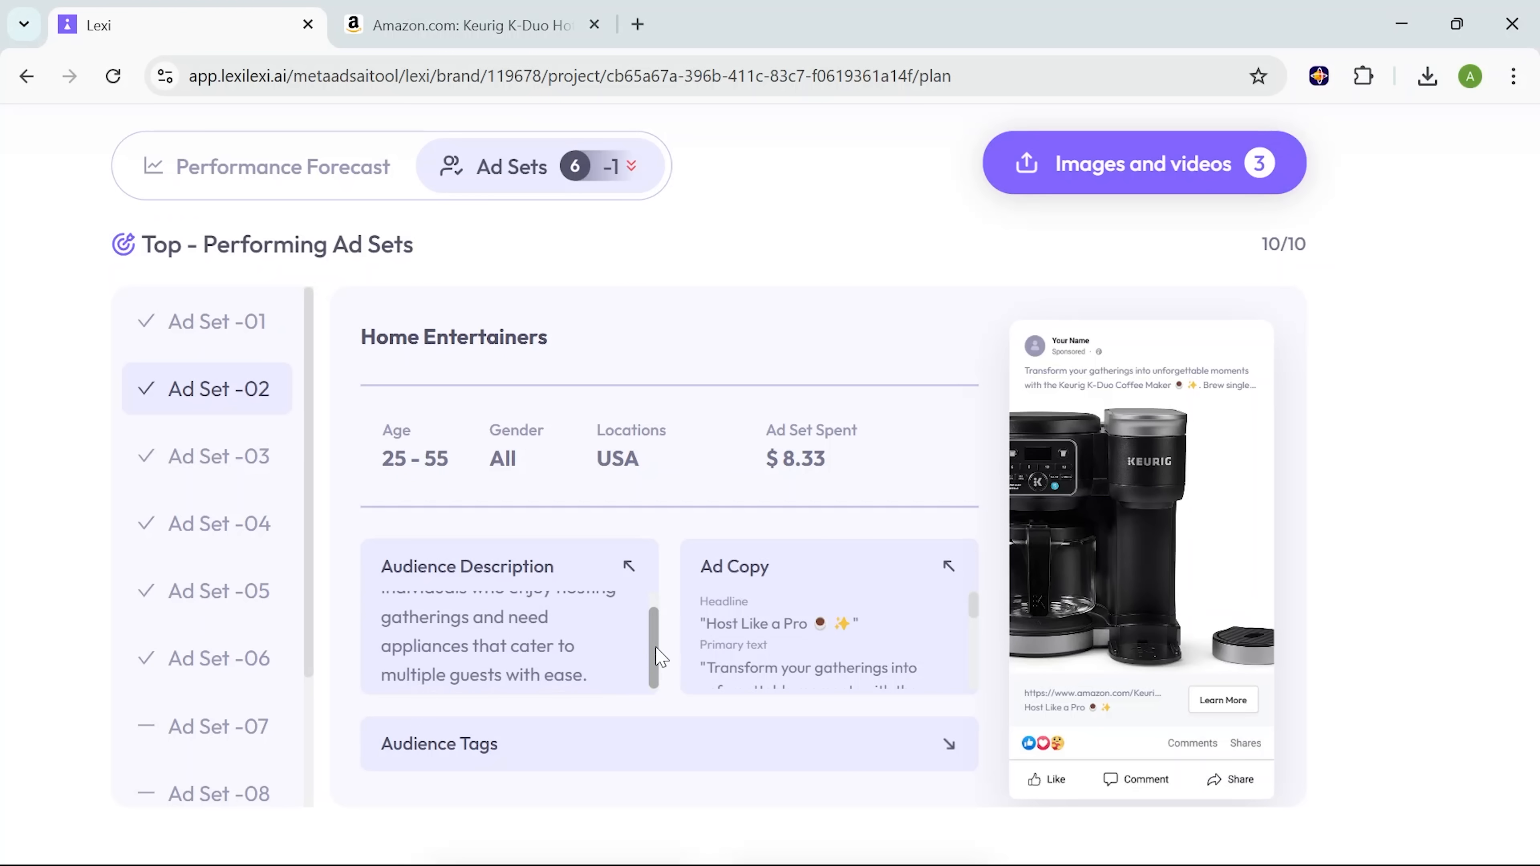
{"action": "scroll", "scroll_direction": "down", "scroll_amount": 3}
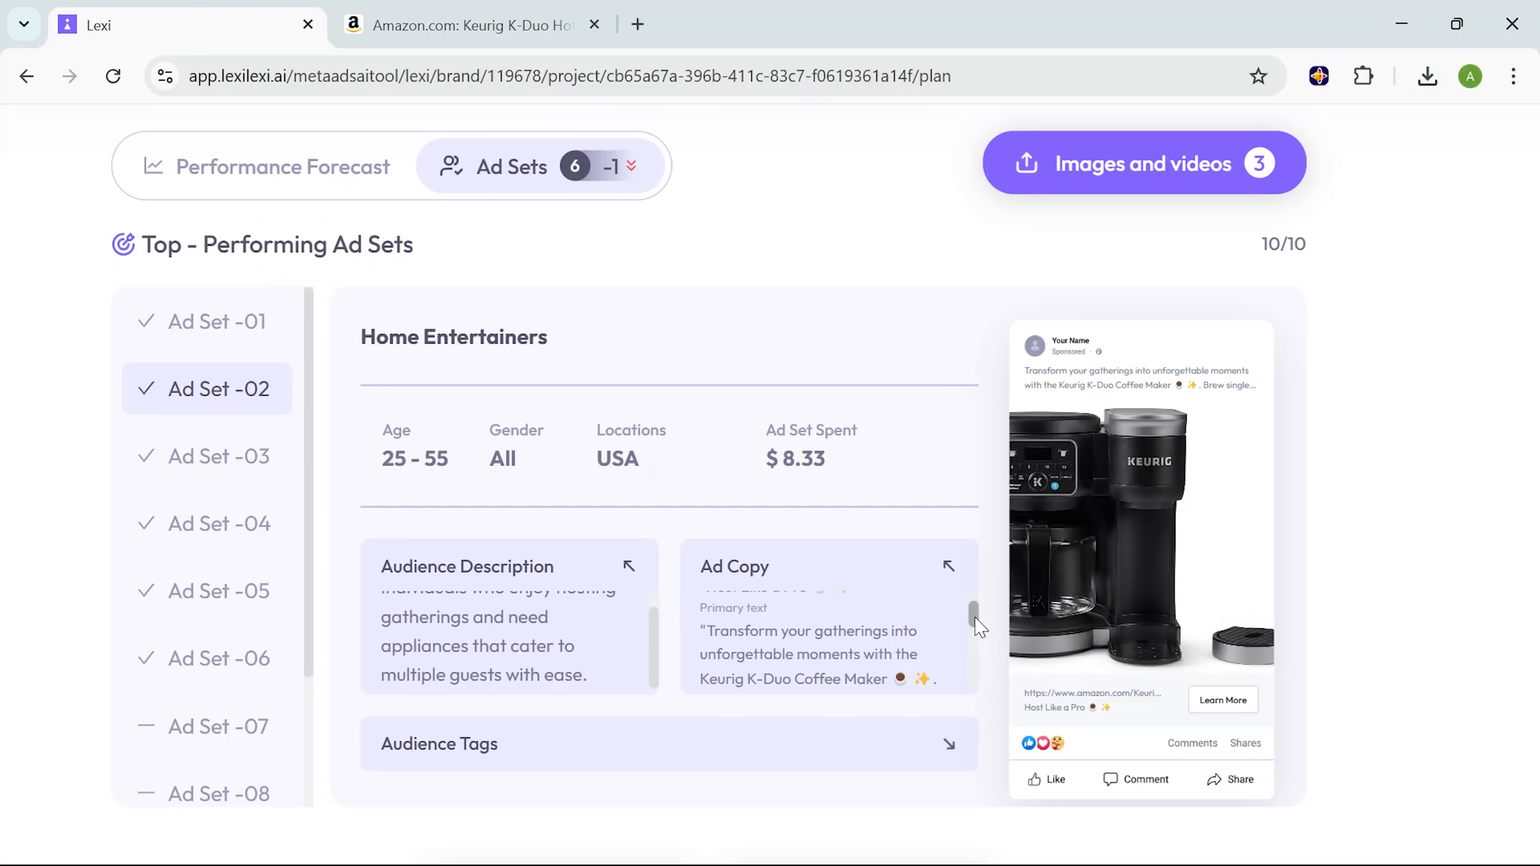
{"action": "scroll", "scroll_direction": "down", "scroll_amount": 3}
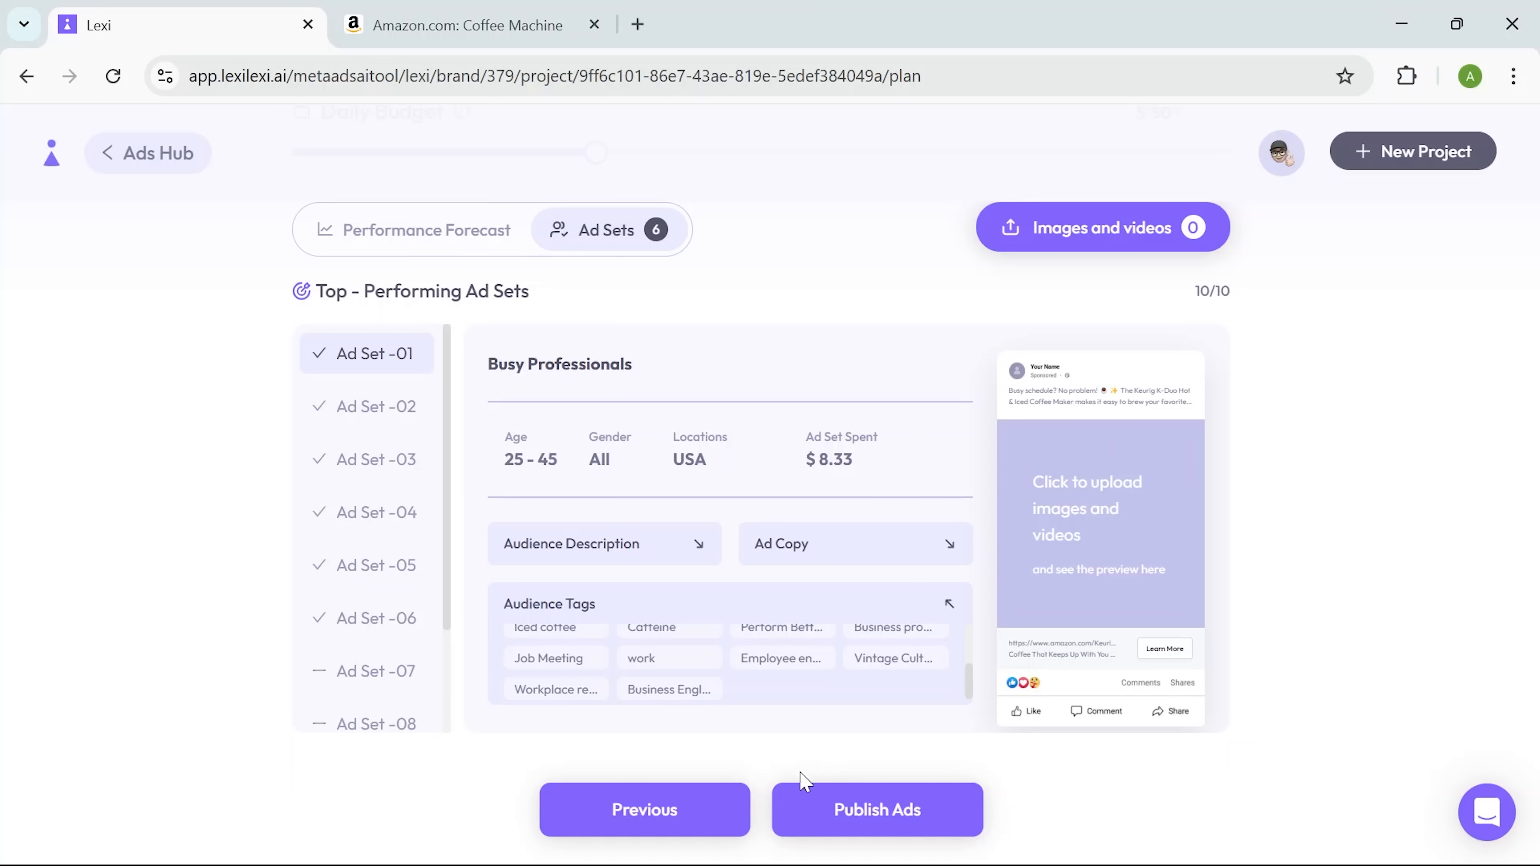
{"action": "mouse_move", "coordinate": [884, 830]}
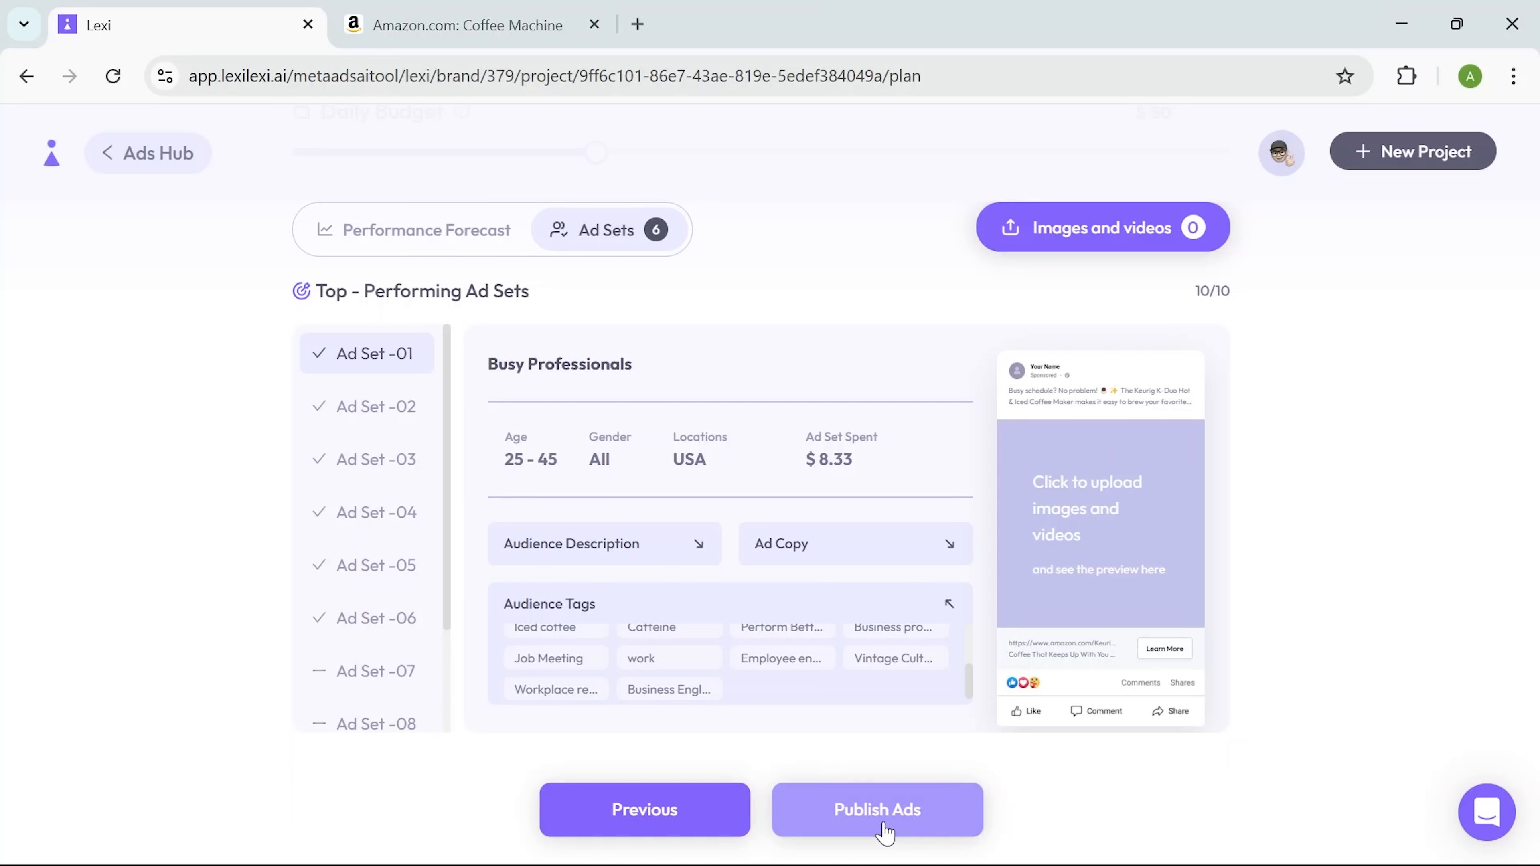
Step: Publish the Keurig K-Duo campaign and review its performance dashboard
{"action": "left_click", "coordinate": [875, 809]}
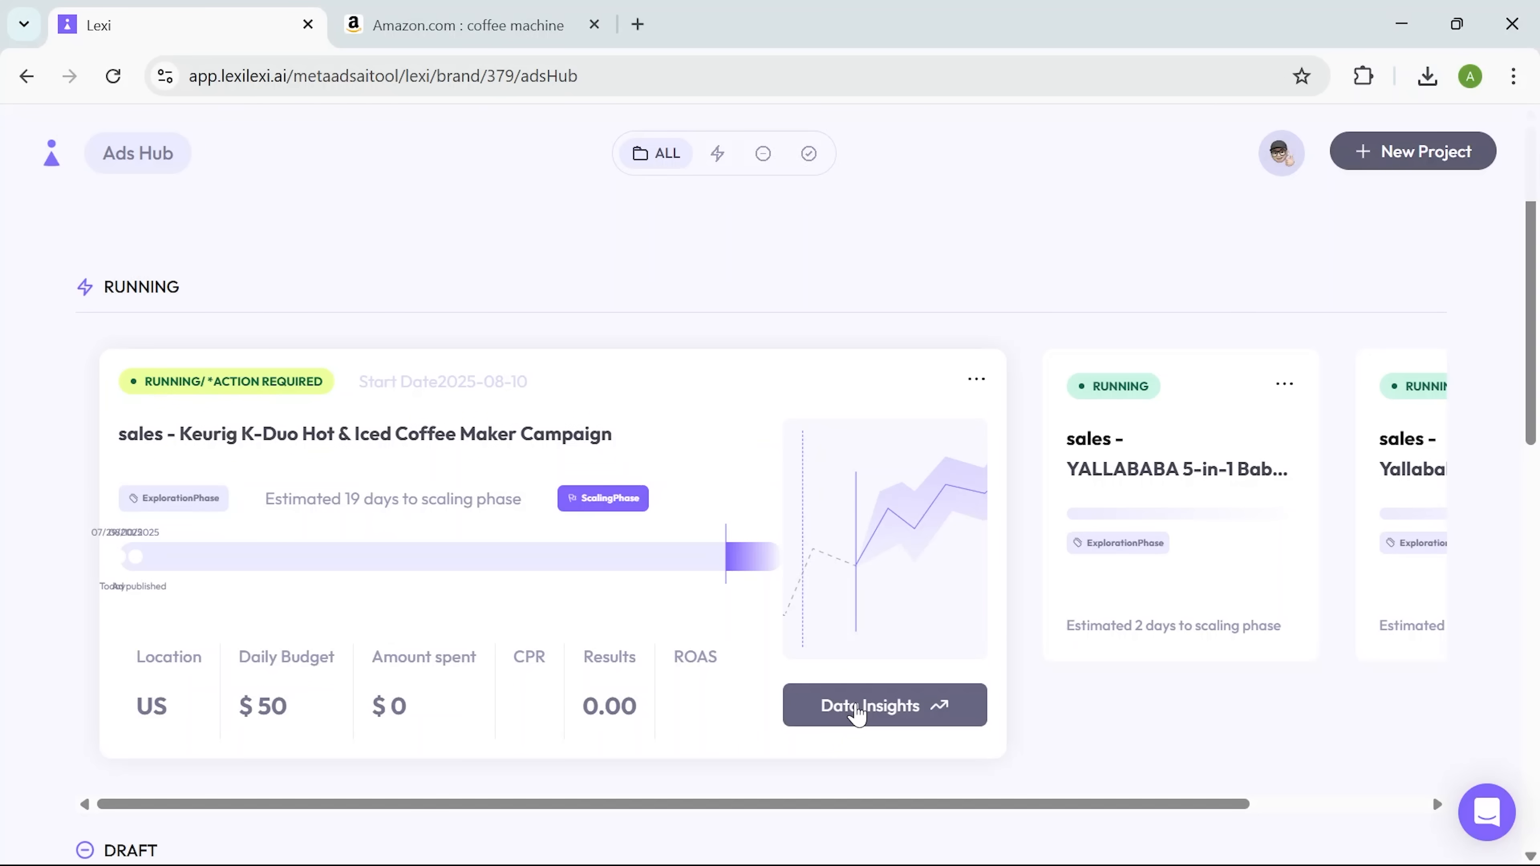
{"action": "left_click", "coordinate": [882, 705]}
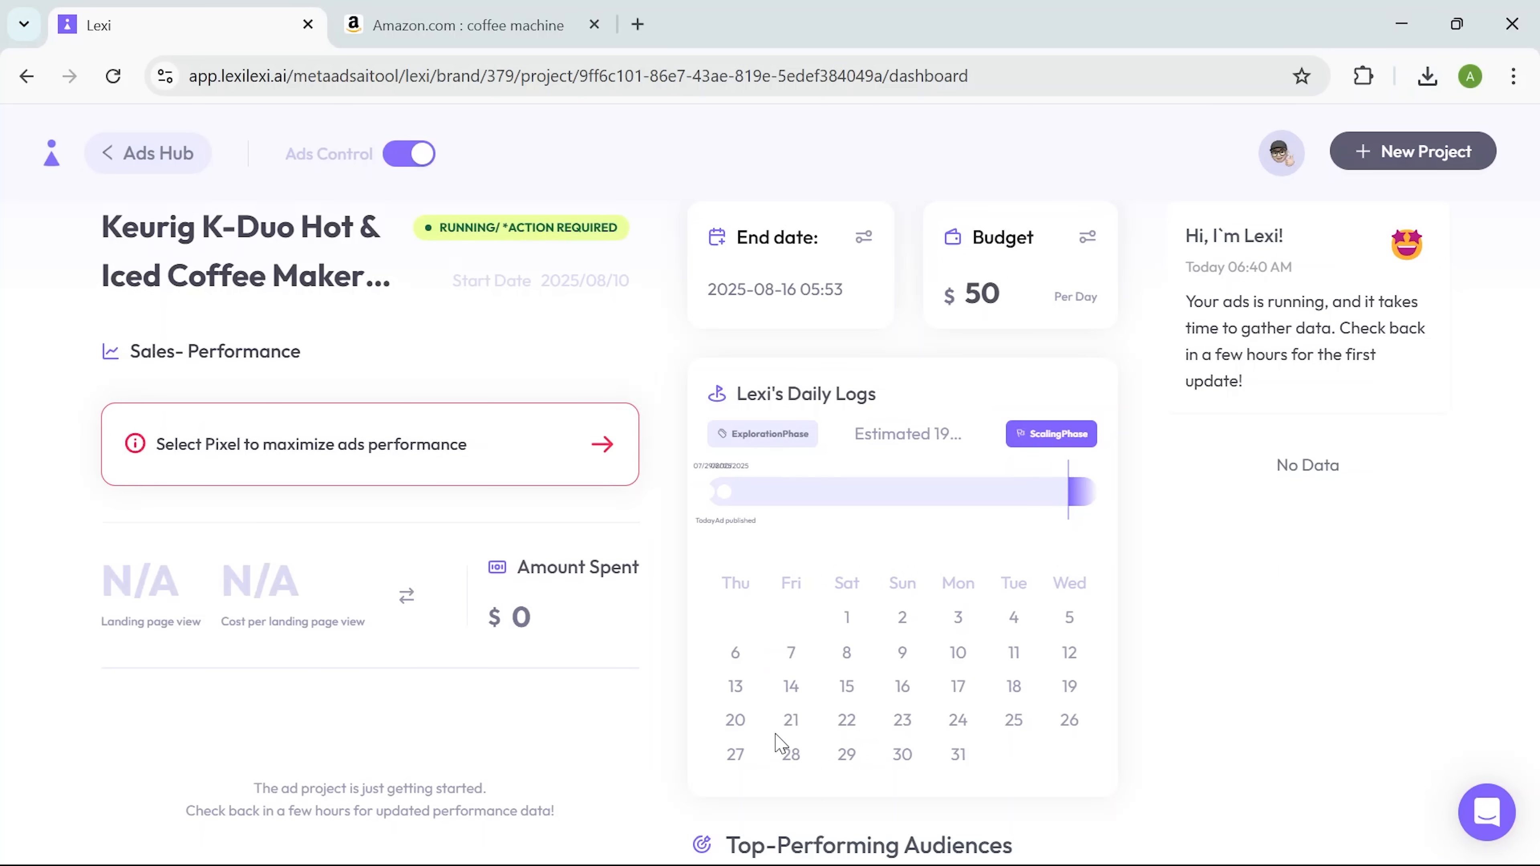
{"action": "scroll", "scroll_direction": "down", "scroll_amount": 3}
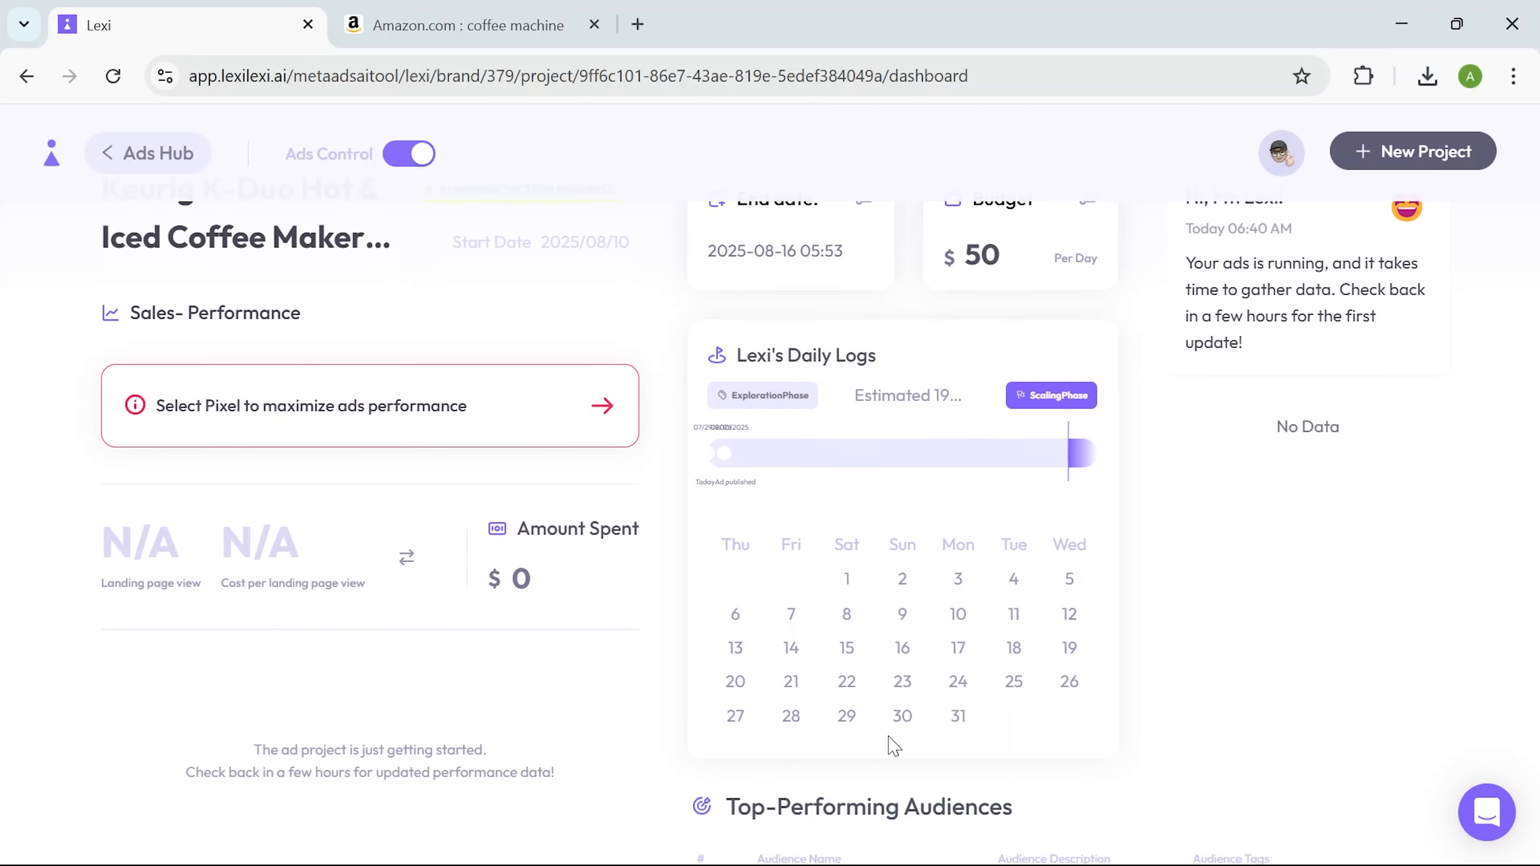
{"action": "scroll", "scroll_direction": "down", "scroll_amount": 3}
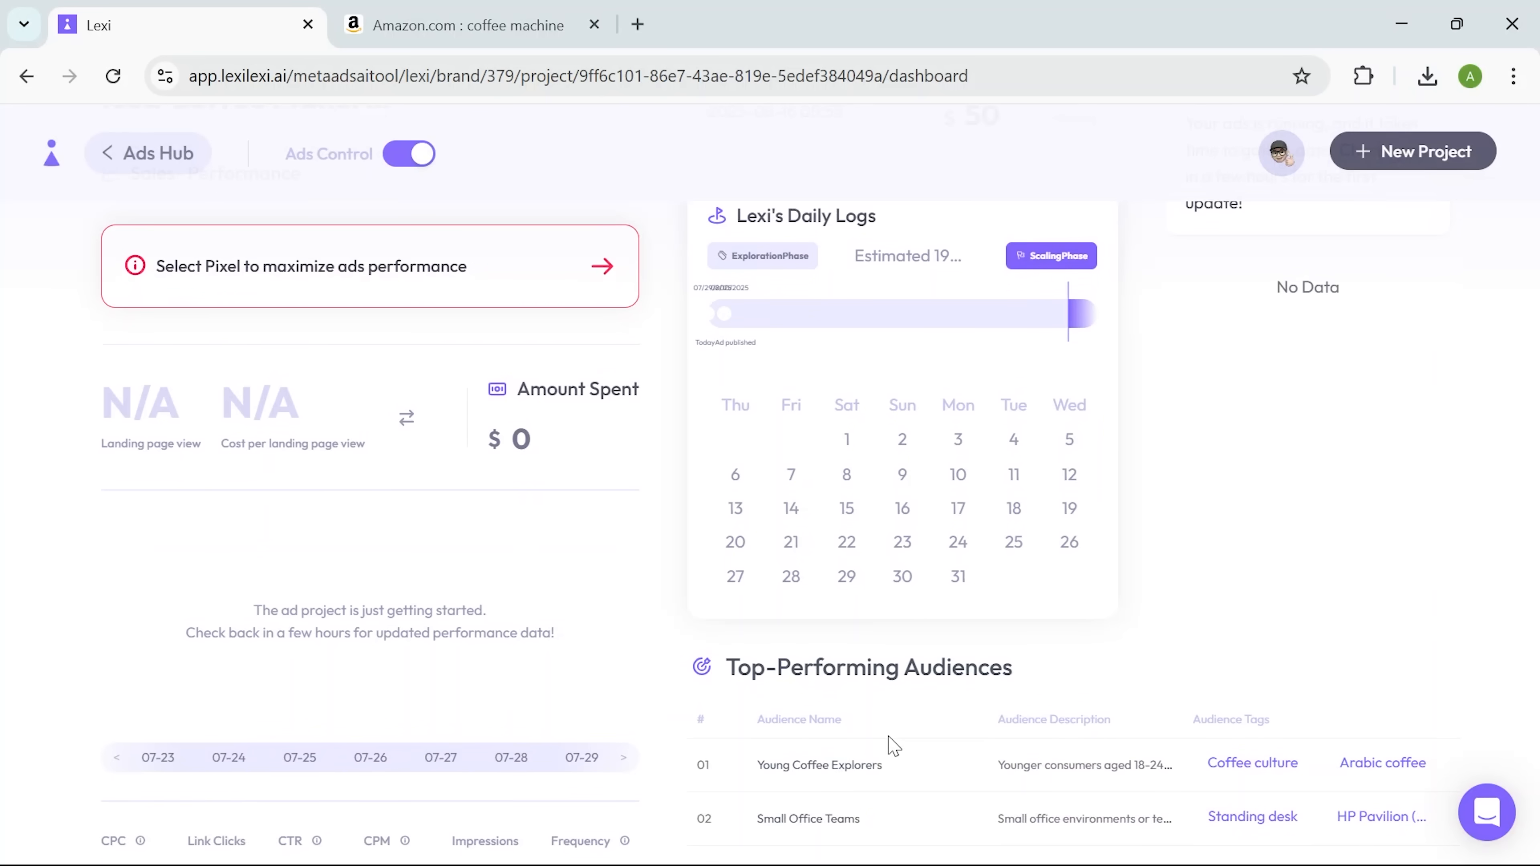
{"action": "scroll", "scroll_direction": "down", "scroll_amount": 3}
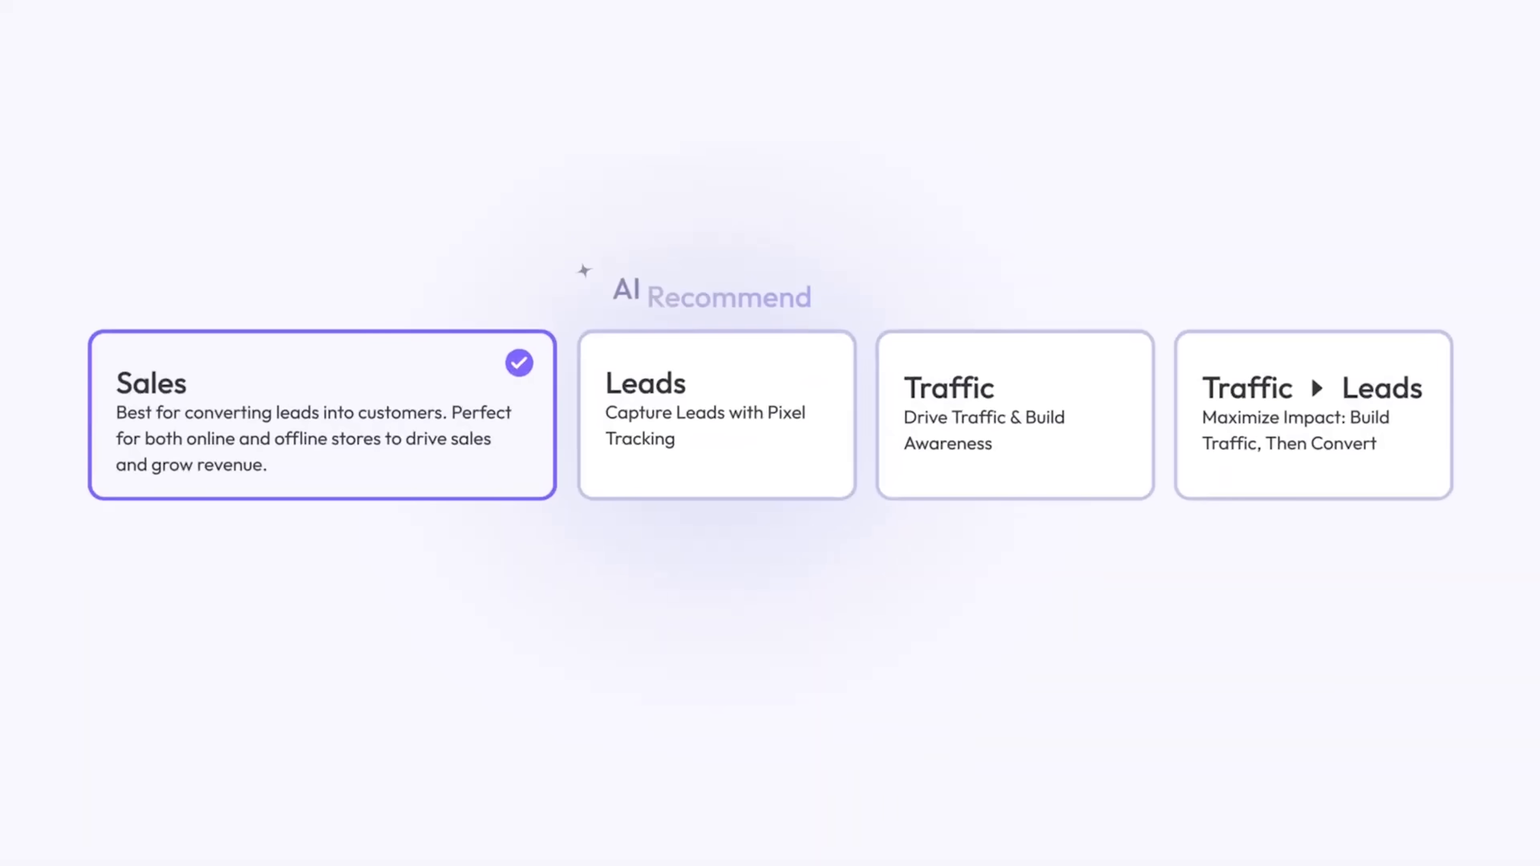
Step: Choose the Sales objective, then move the daily budget up to $108 and back to $92
{"action": "left_click", "coordinate": [717, 415]}
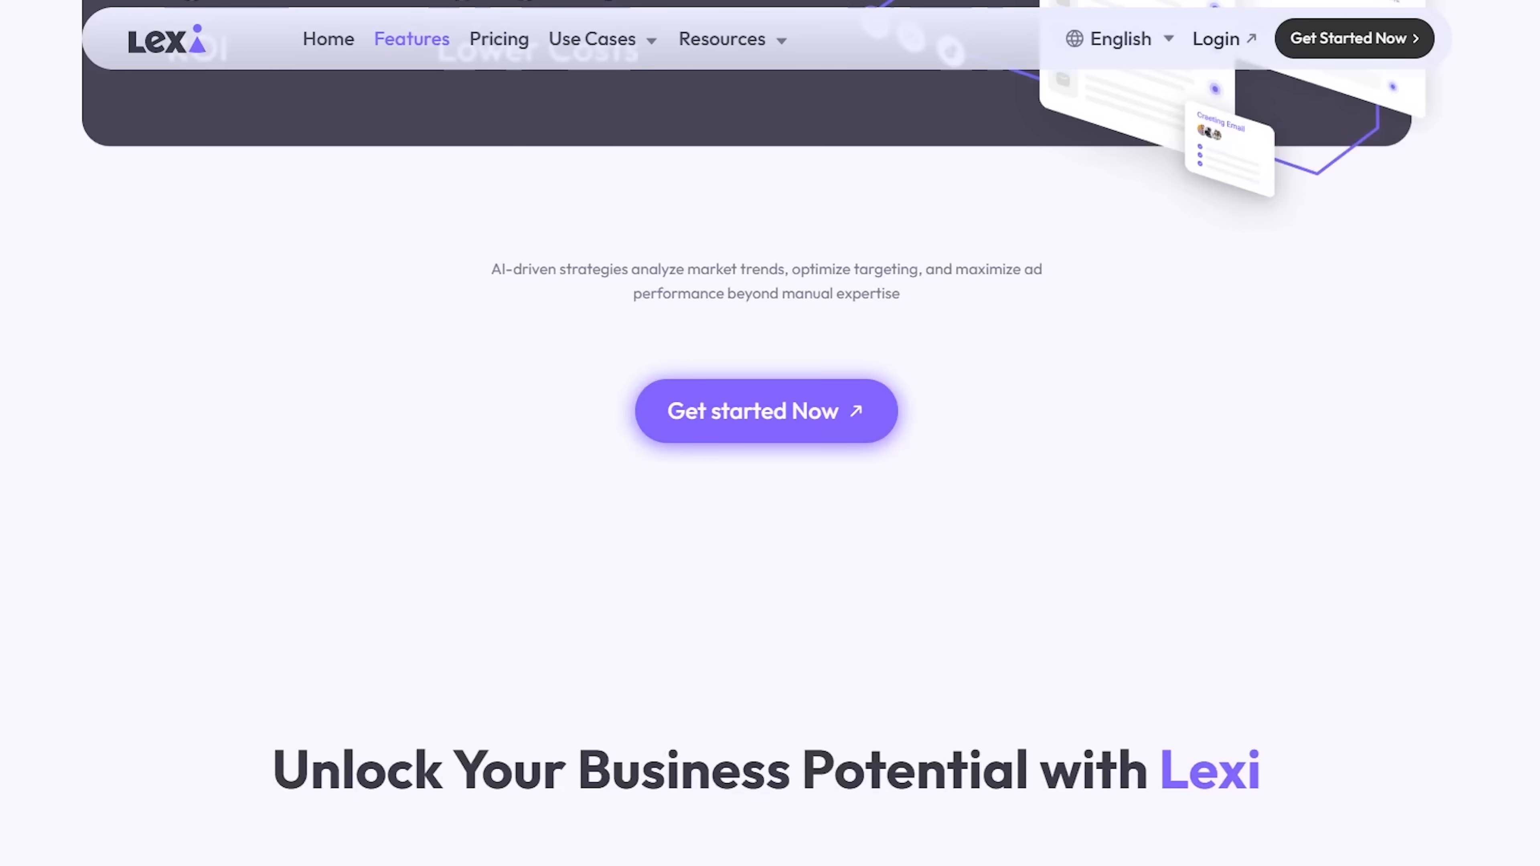
{"action": "scroll", "scroll_direction": "down", "scroll_amount": 3}
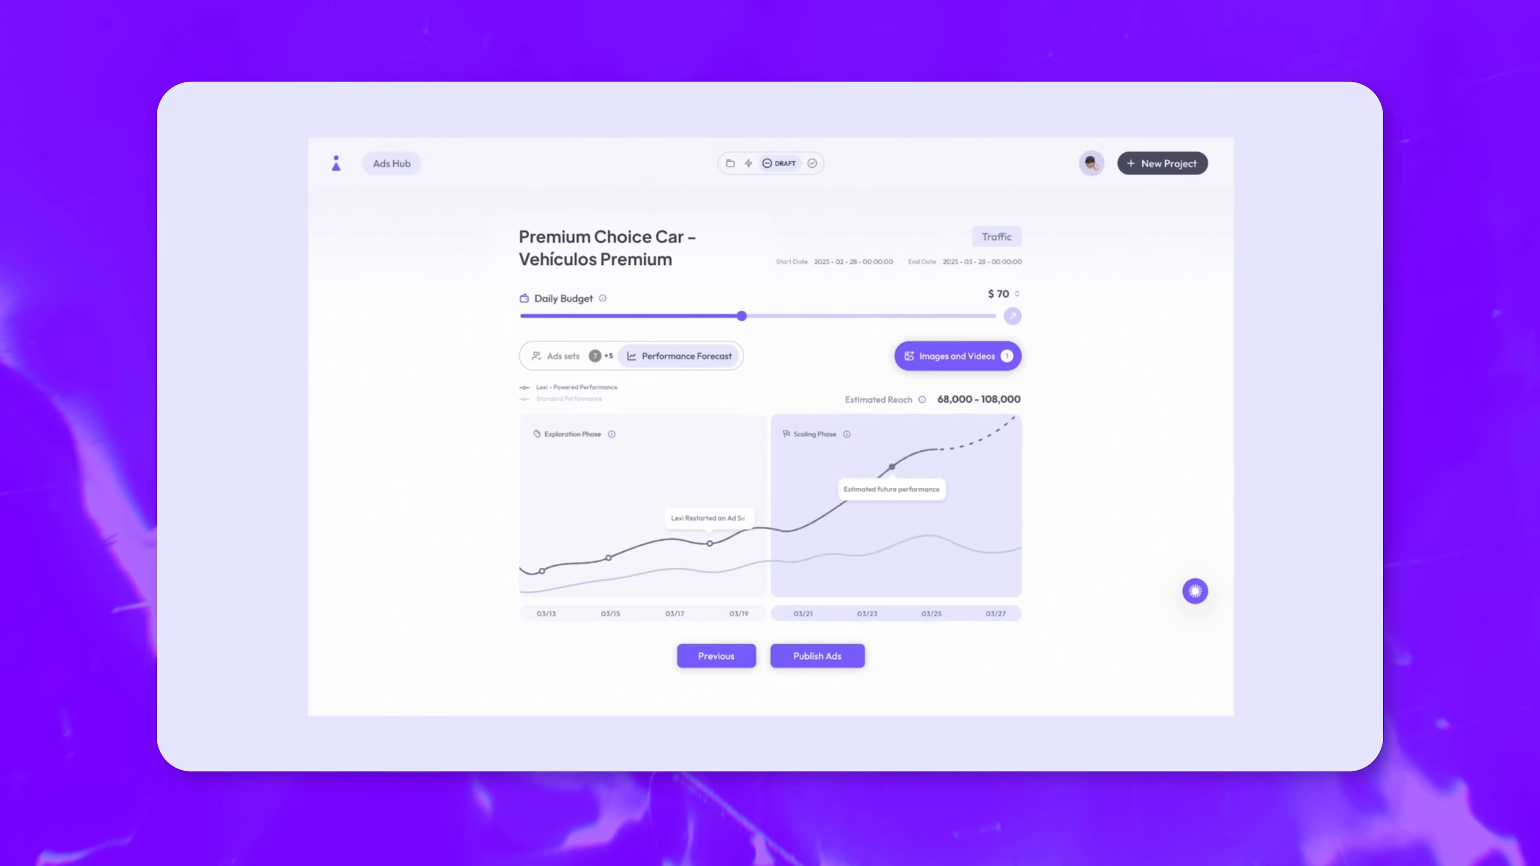
{"action": "left_click_drag", "start_coordinate": [743, 315], "coordinate": [796, 316]}
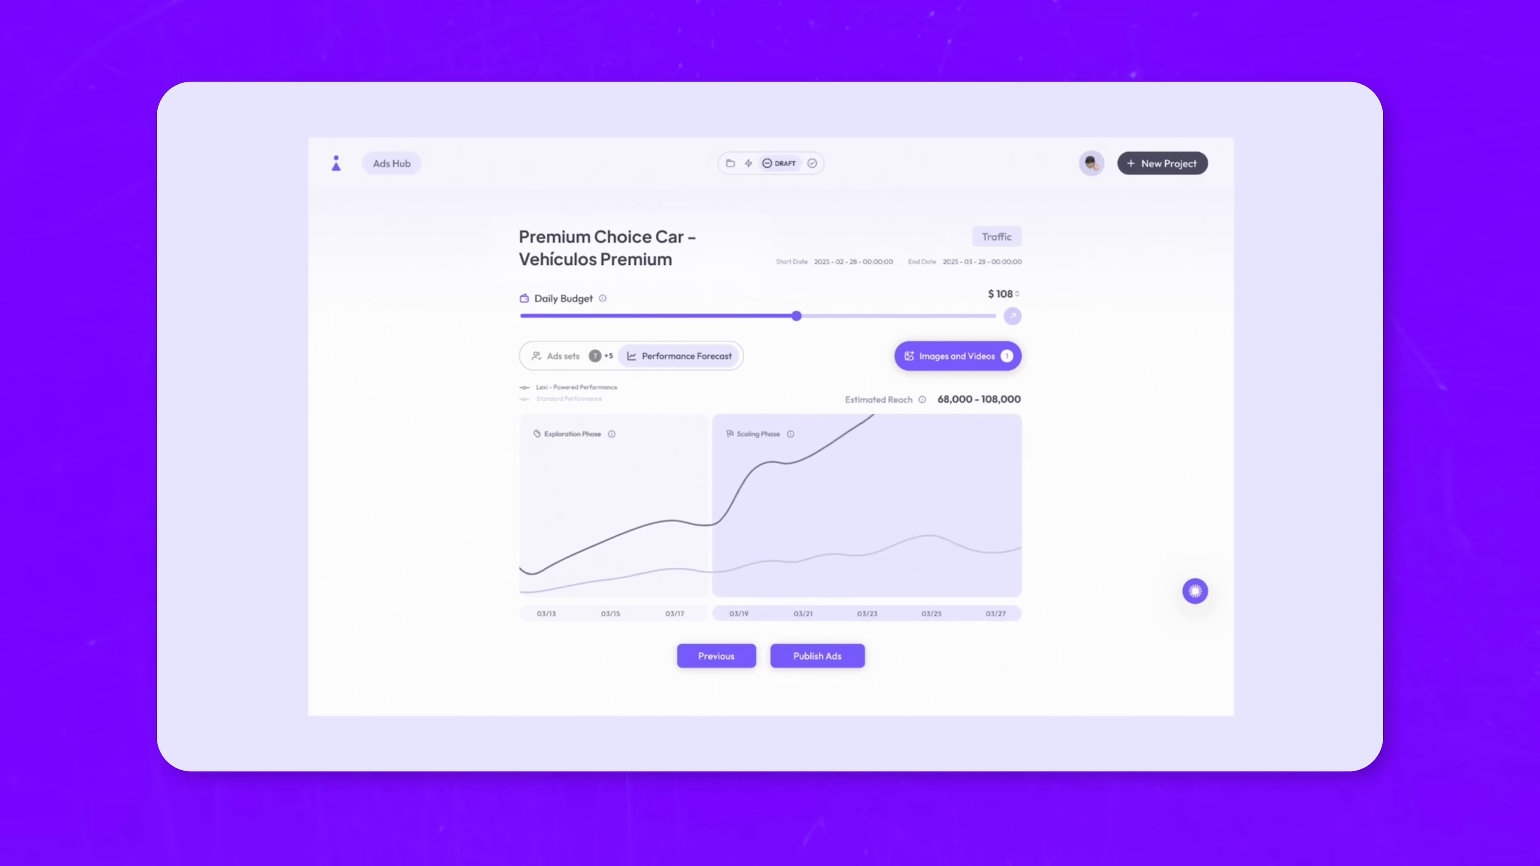
{"action": "left_click_drag", "start_coordinate": [796, 315], "coordinate": [663, 315]}
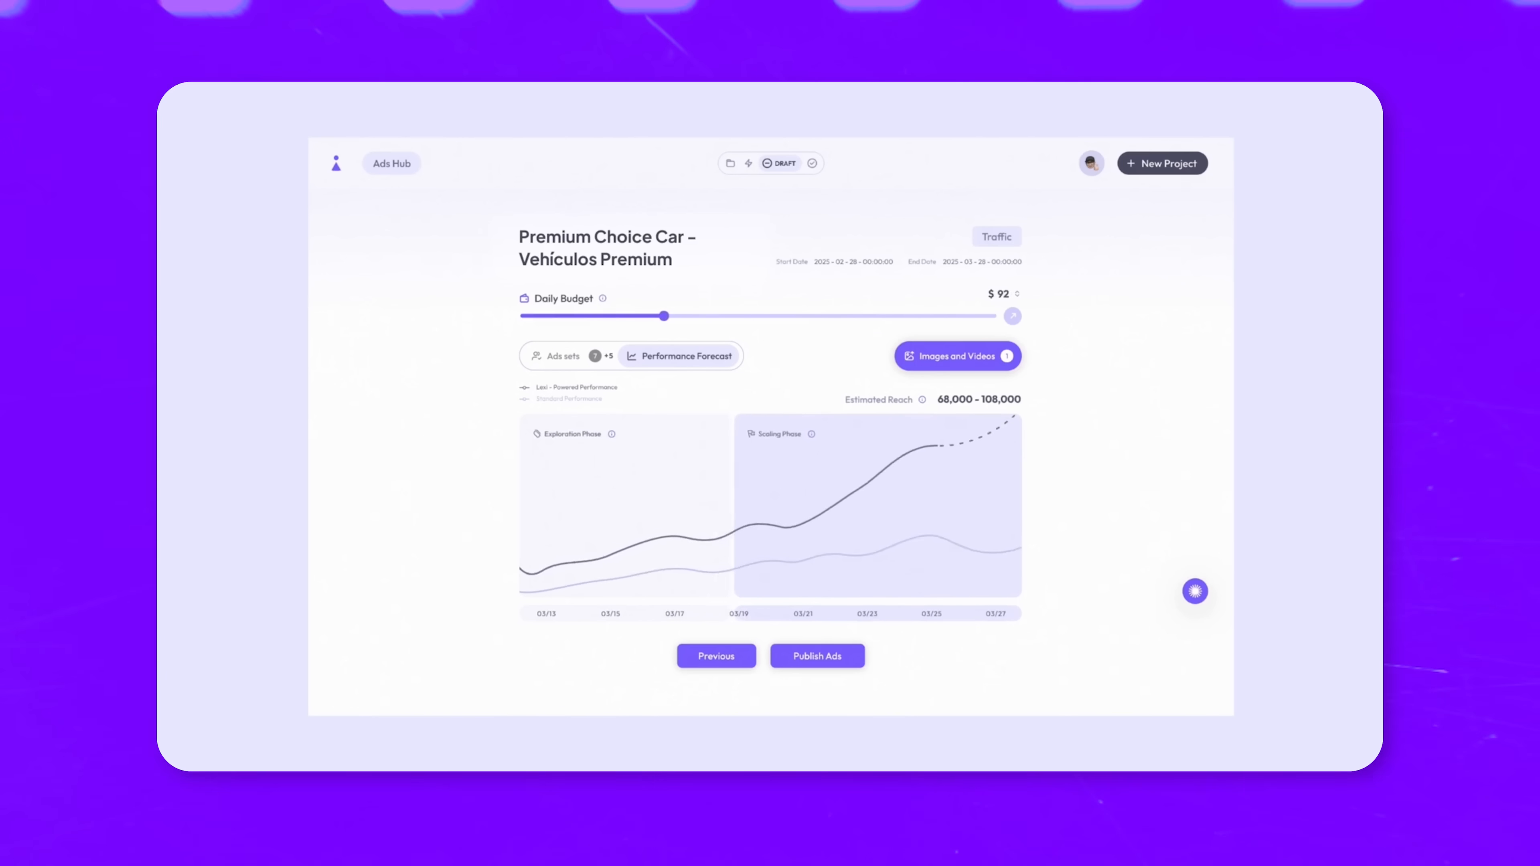